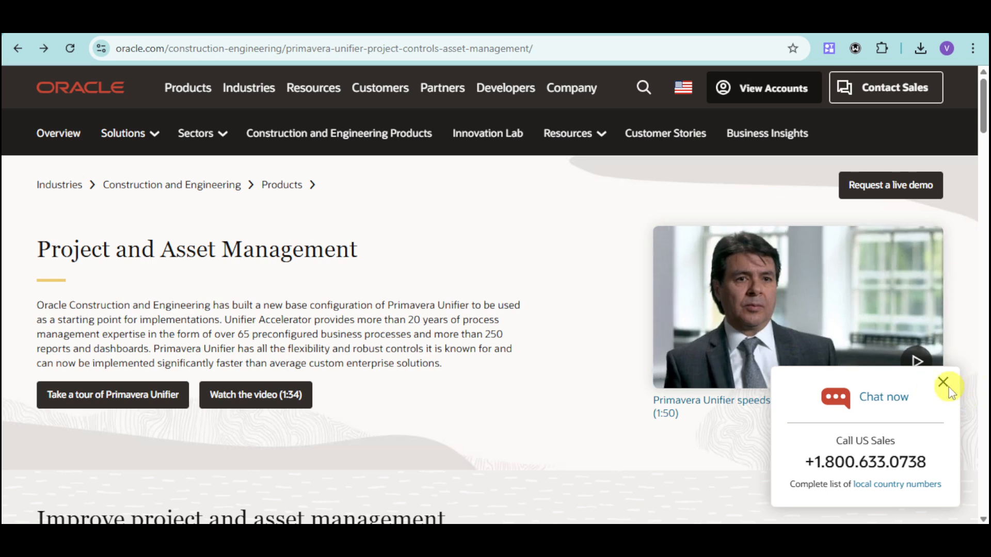
# Step: Close the 'Chat now / Call US Sales' popup covering the Primavera Unifier page
pyautogui.click(942, 383)
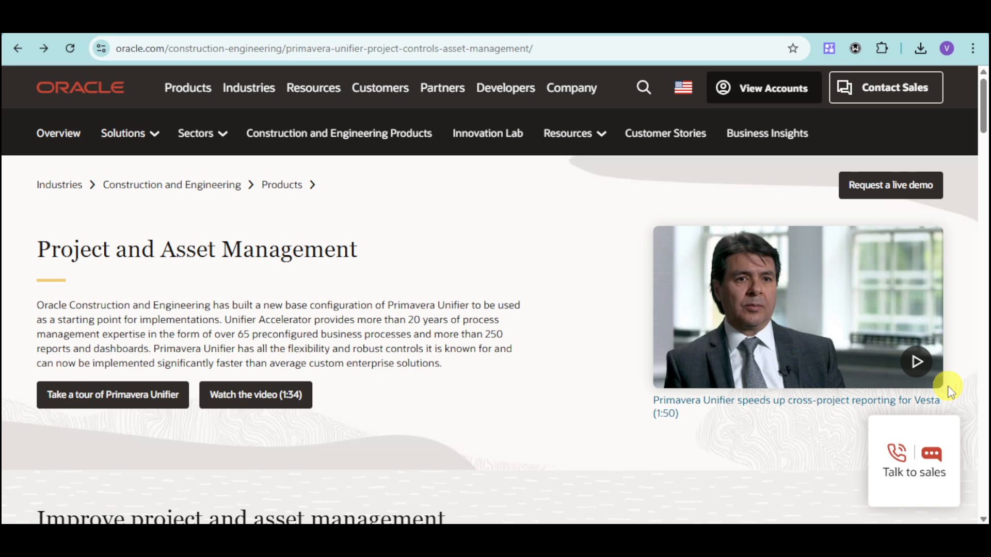
pyautogui.moveTo(800, 333)
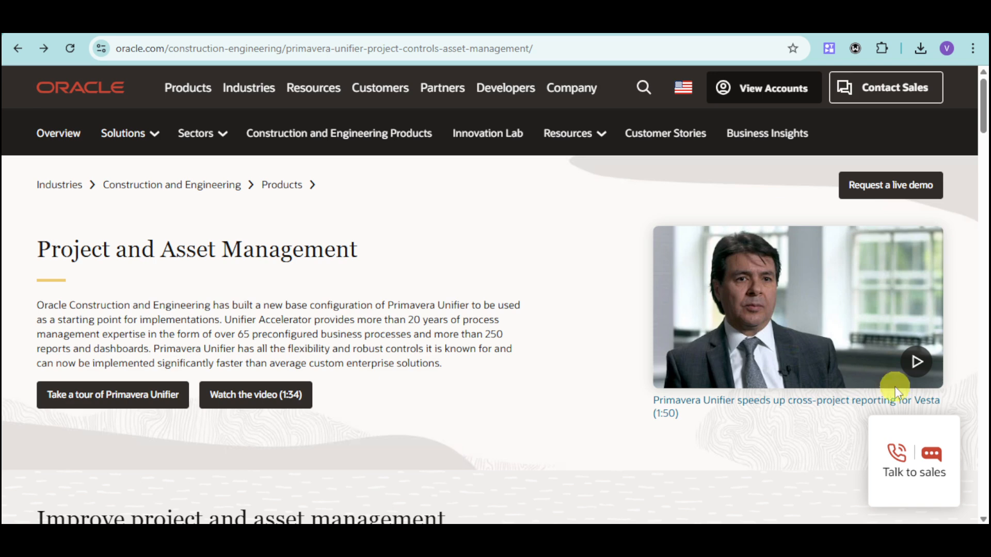
pyautogui.moveTo(451, 369)
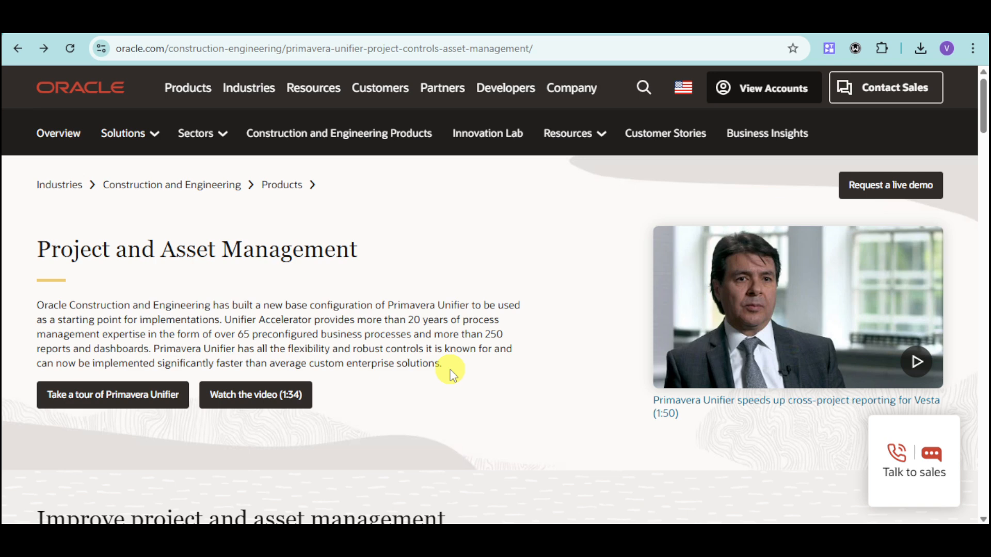
pyautogui.moveTo(186, 215)
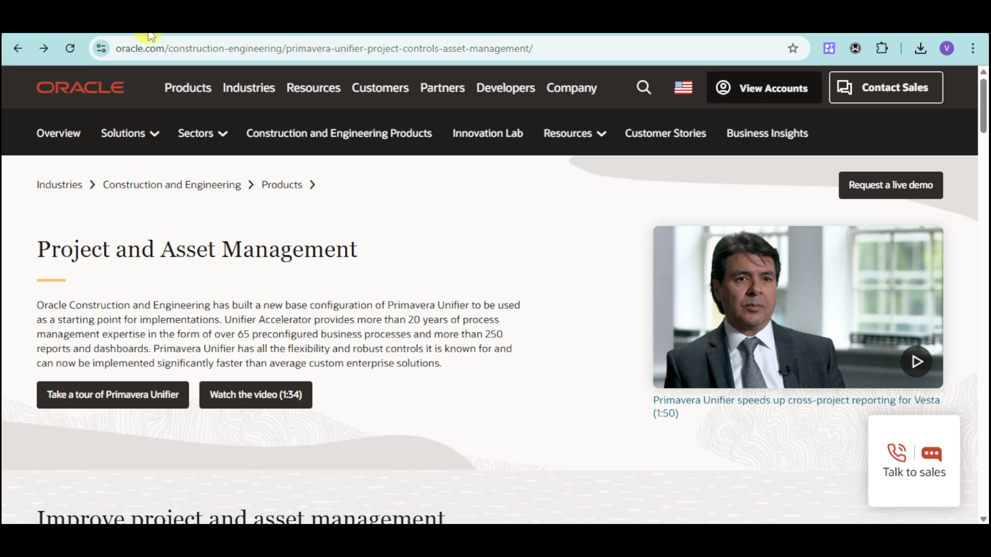
pyautogui.moveTo(411, 239)
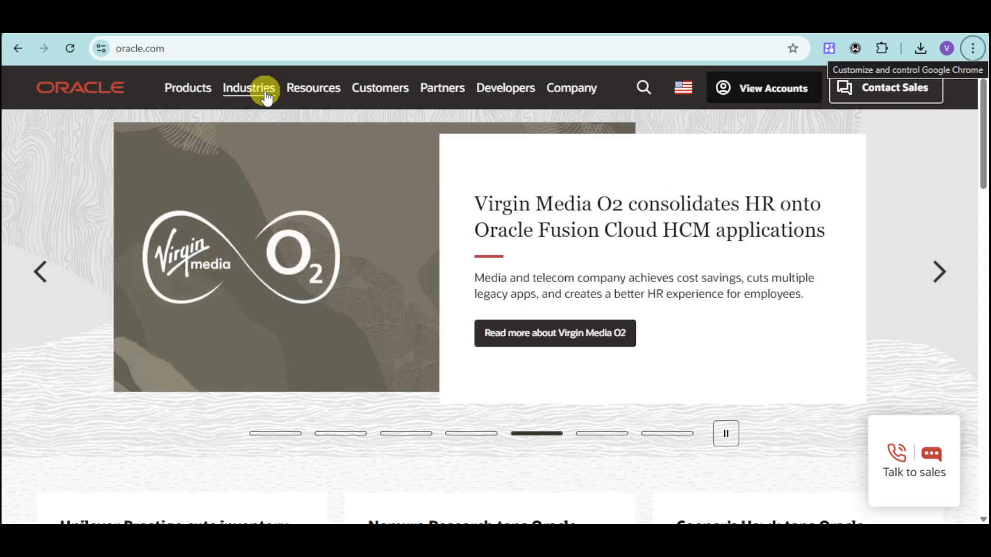
# Step: Choose Construction and Engineering from the Industries menu on the Oracle home page
pyautogui.click(249, 88)
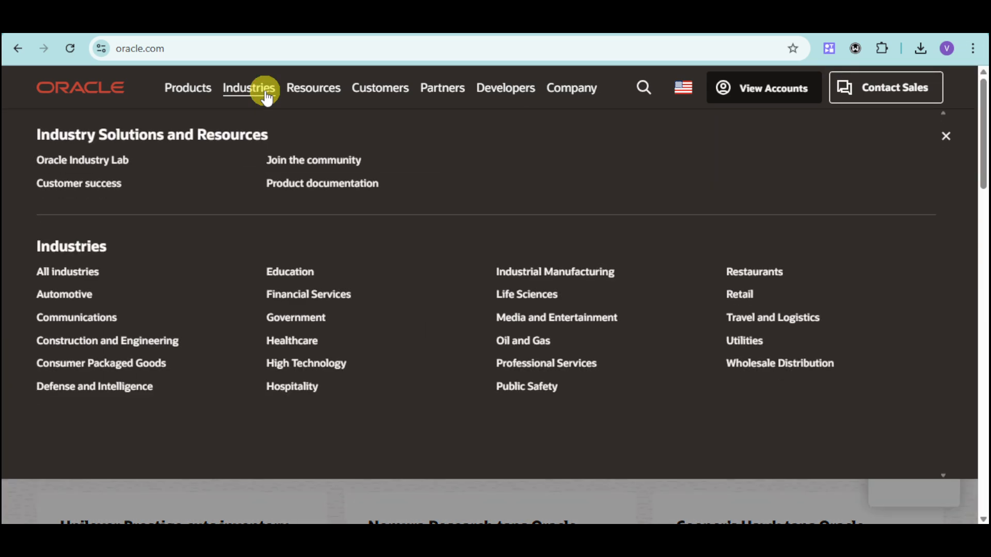
pyautogui.moveTo(106, 341)
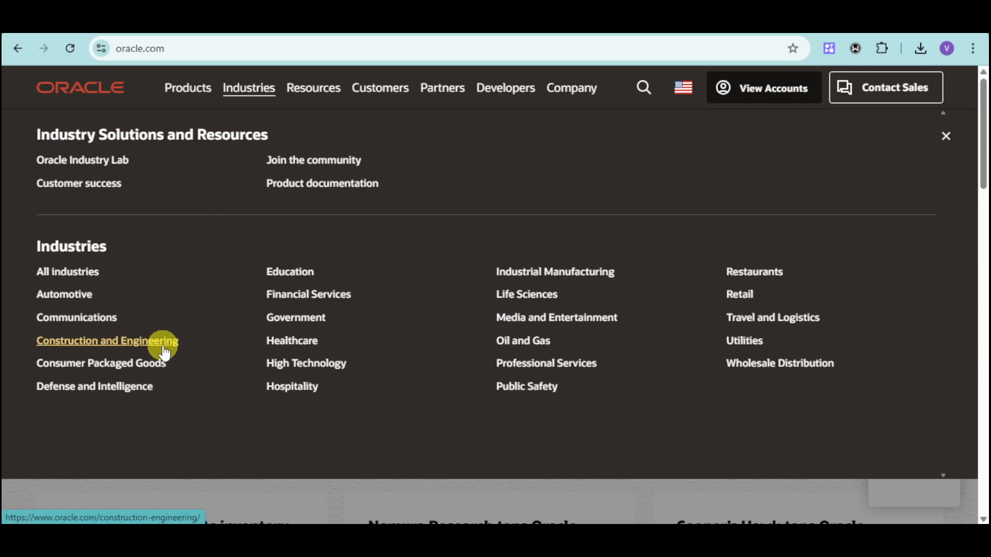
pyautogui.click(106, 341)
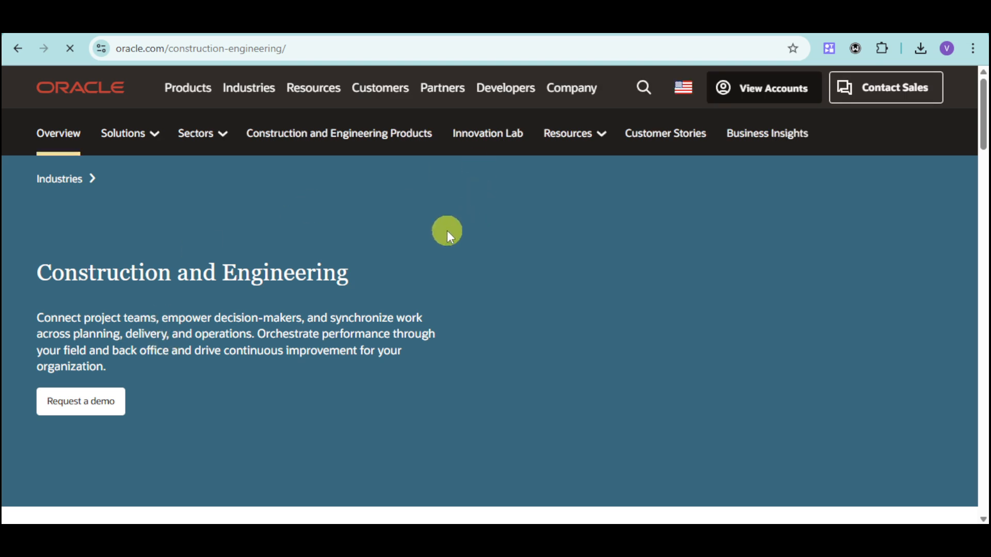
# Step: Navigate the Construction and Engineering products list to the Primavera Unifier product page
pyautogui.click(123, 133)
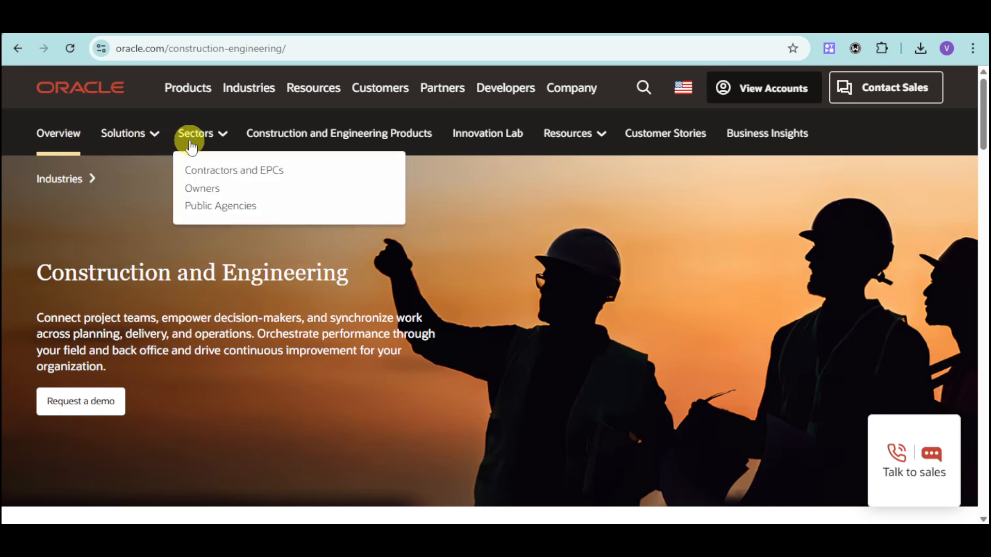
pyautogui.moveTo(403, 133)
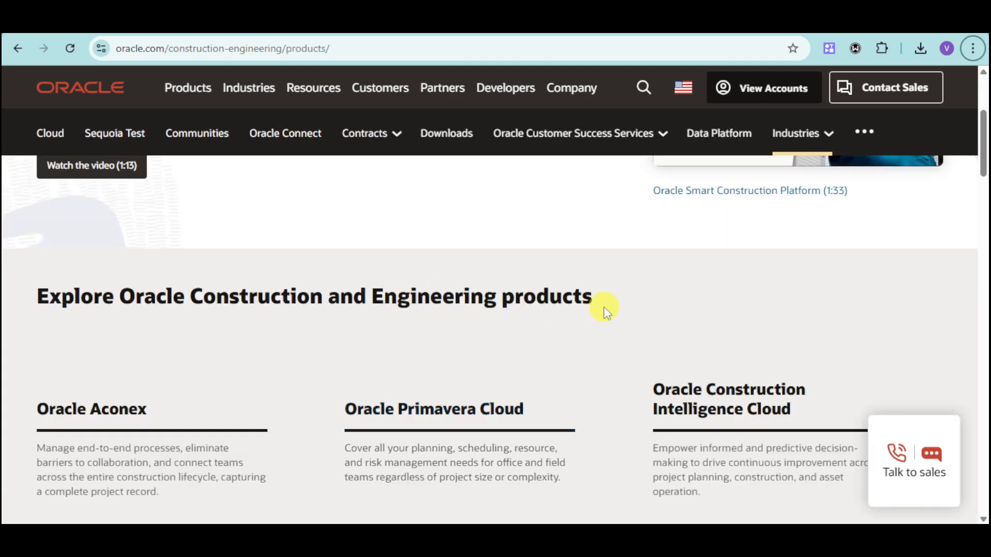
pyautogui.scroll(-3)
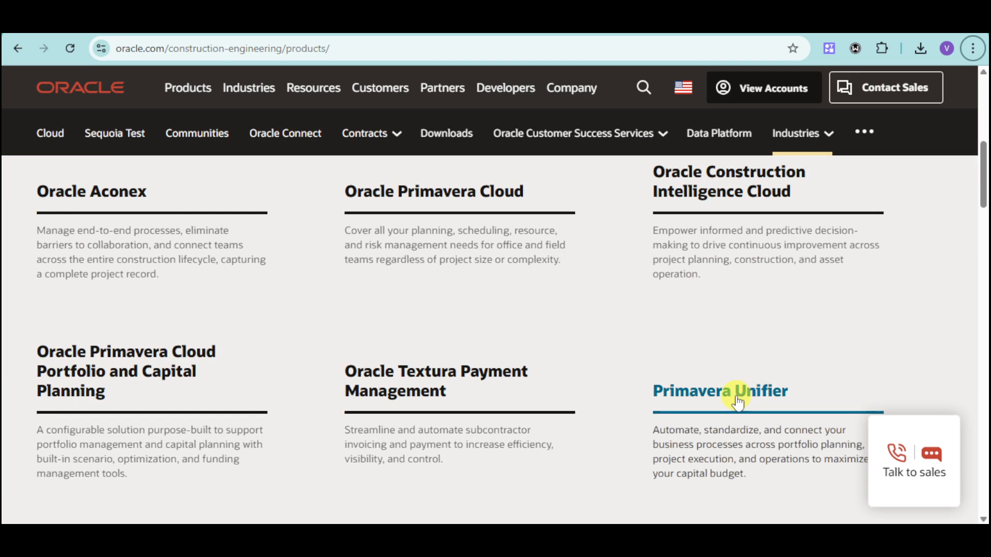
pyautogui.click(719, 390)
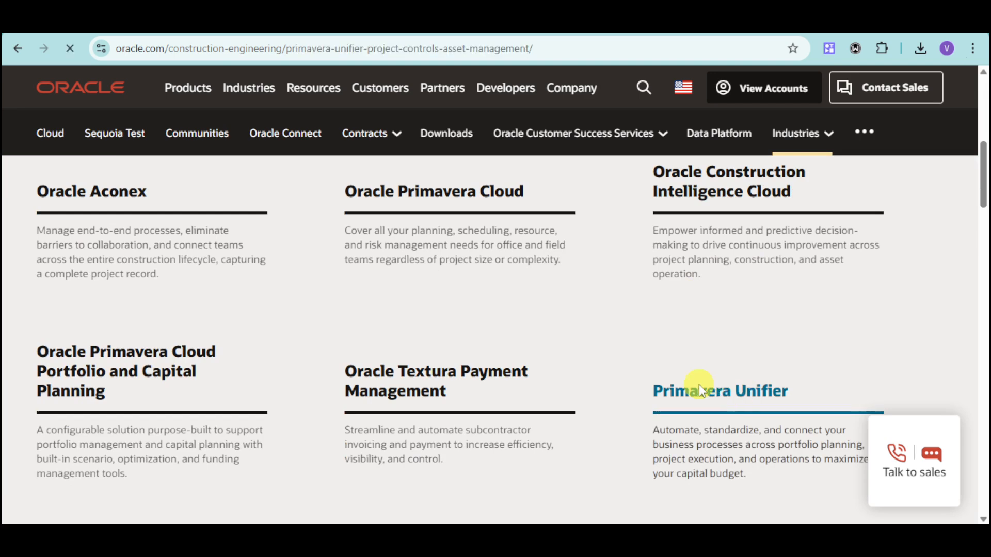
pyautogui.click(719, 390)
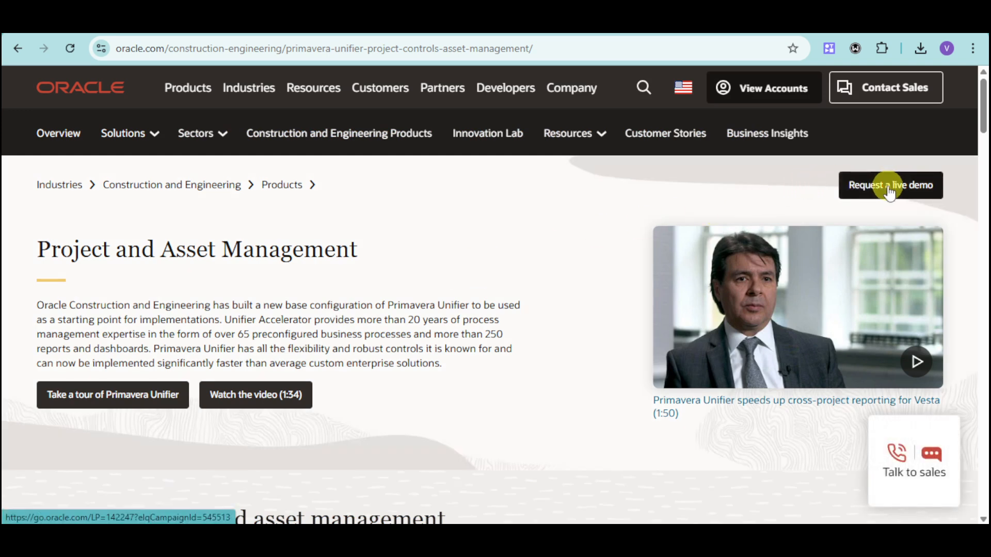
# Step: Reach the live demo page, bring up the free Primavera Unifier demo form, then cancel it
pyautogui.click(890, 184)
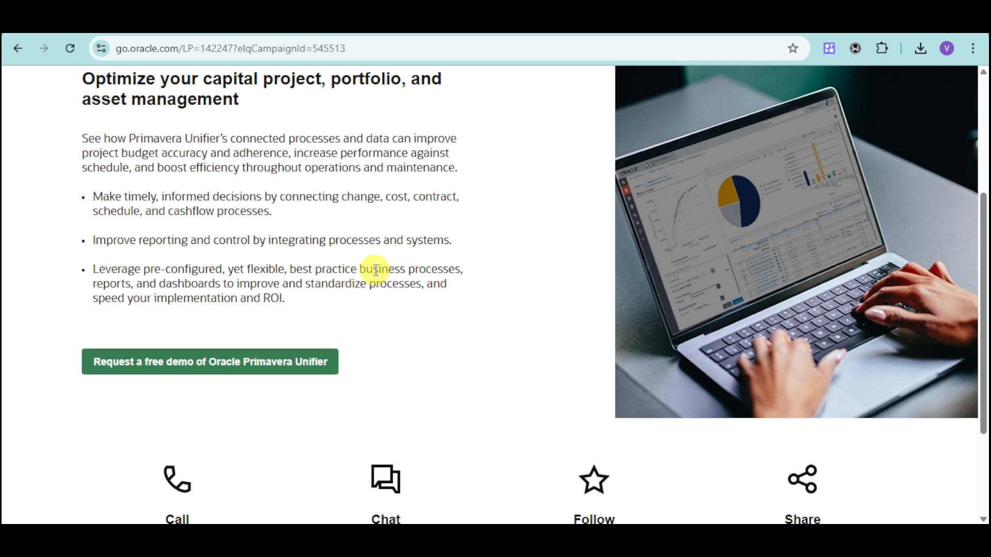
pyautogui.scroll(-3)
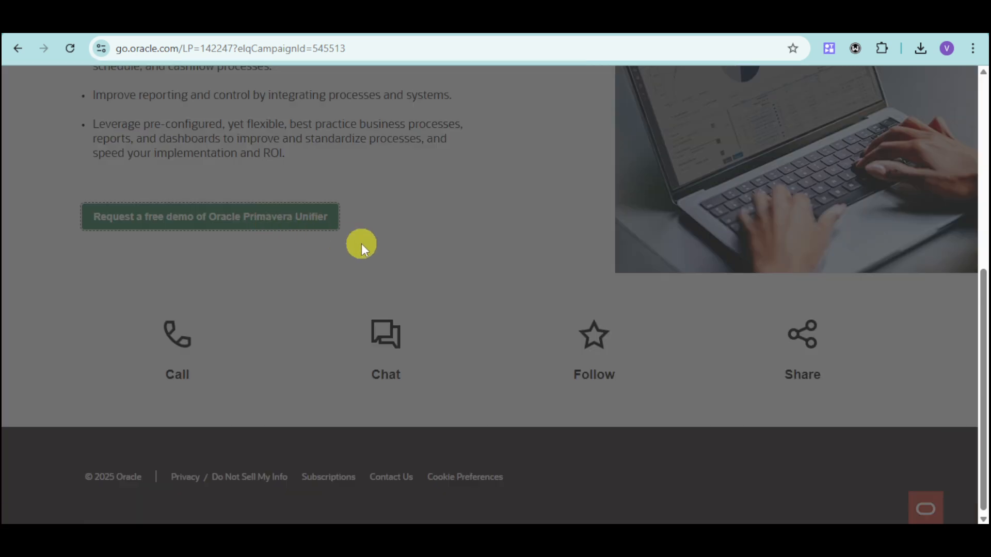
pyautogui.click(210, 216)
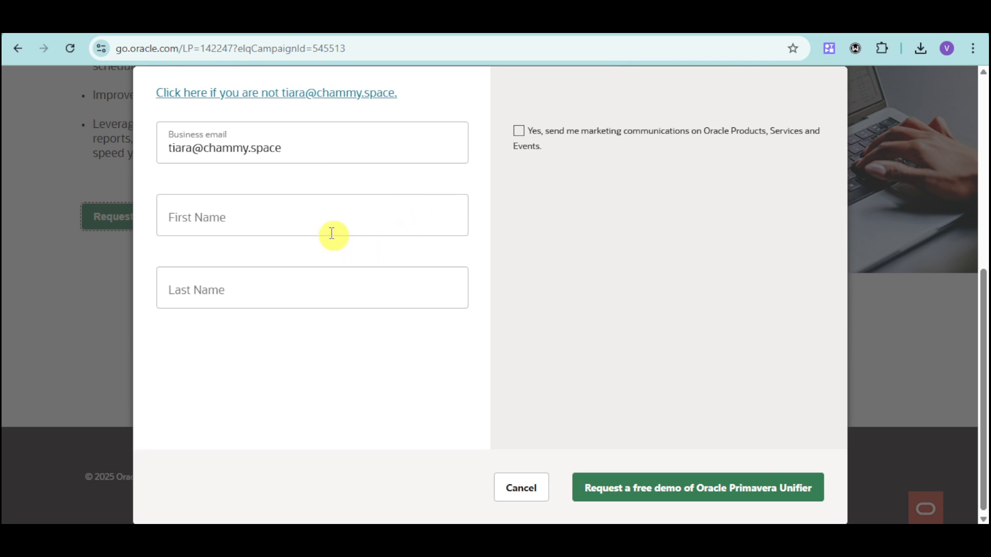
pyautogui.moveTo(421, 315)
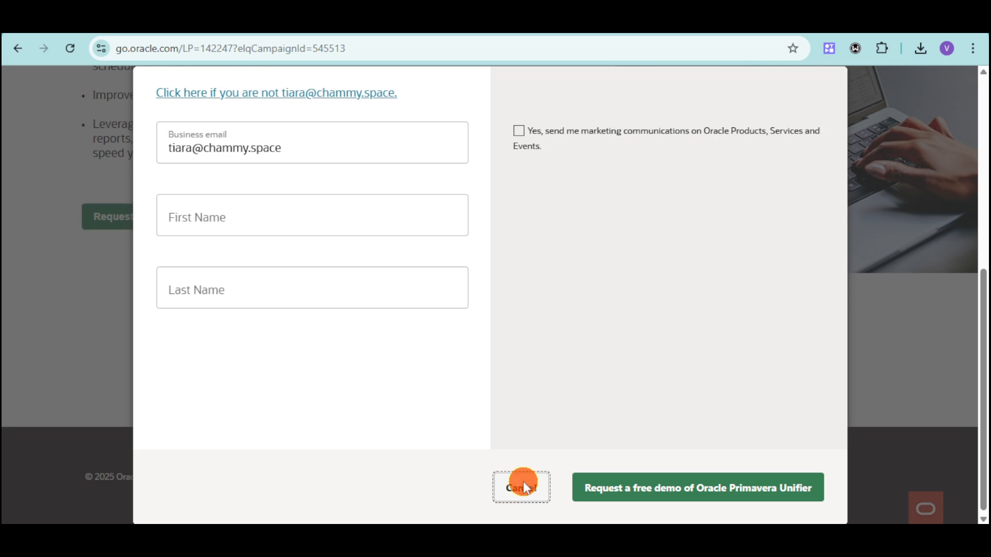
pyautogui.click(520, 487)
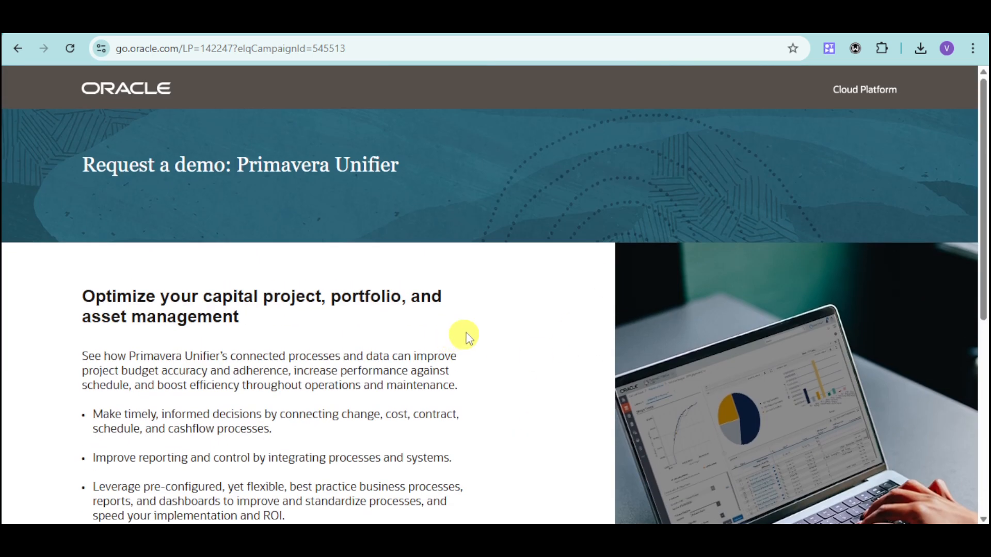
pyautogui.moveTo(485, 315)
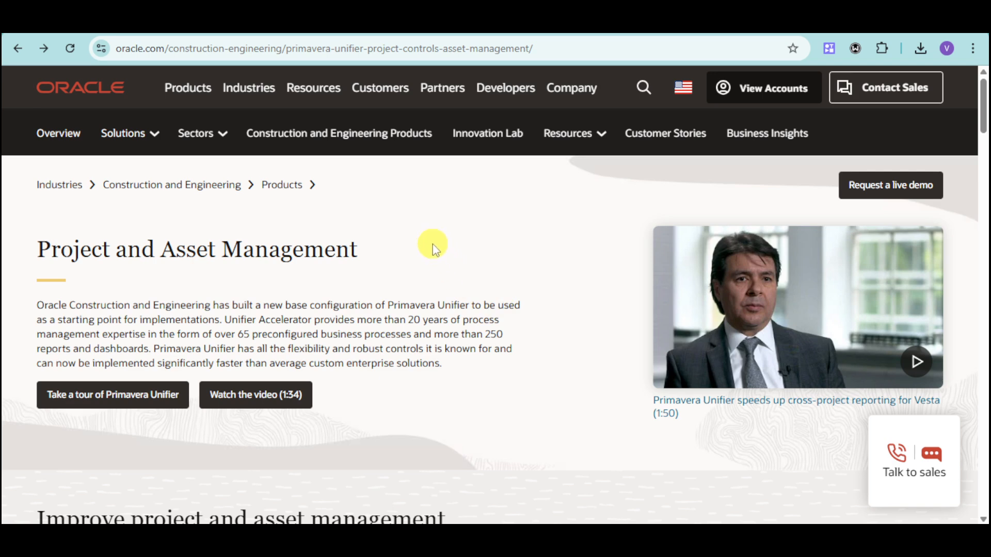
pyautogui.moveTo(409, 252)
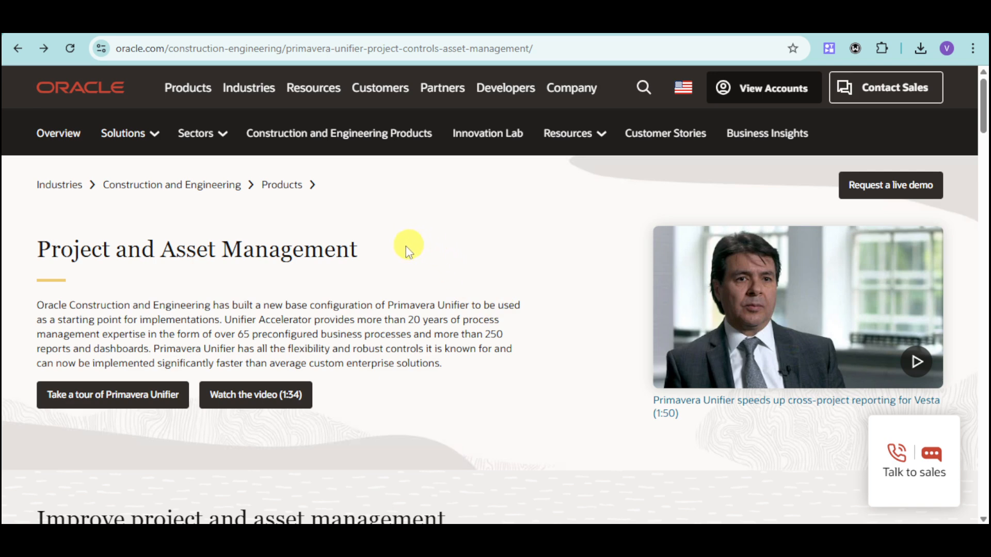
pyautogui.moveTo(403, 256)
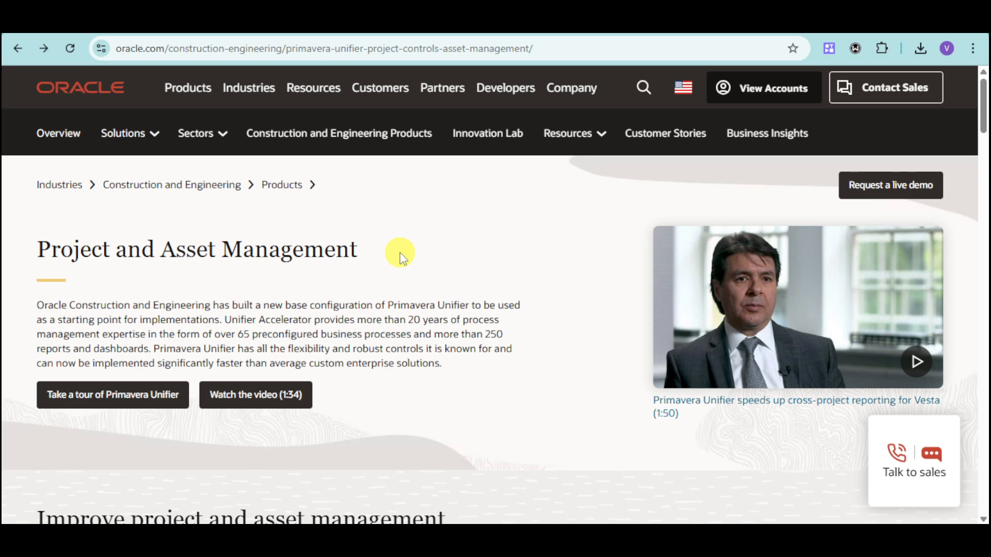
# Step: Scroll the Unifier product page down to the 'Primavera Unifier overview' tab section
pyautogui.scroll(-3)
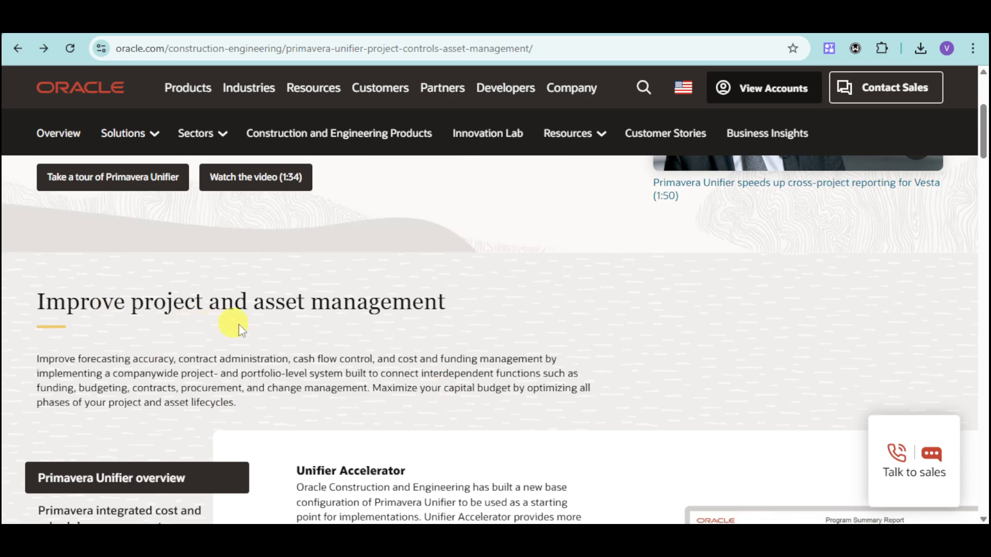
pyautogui.scroll(-3)
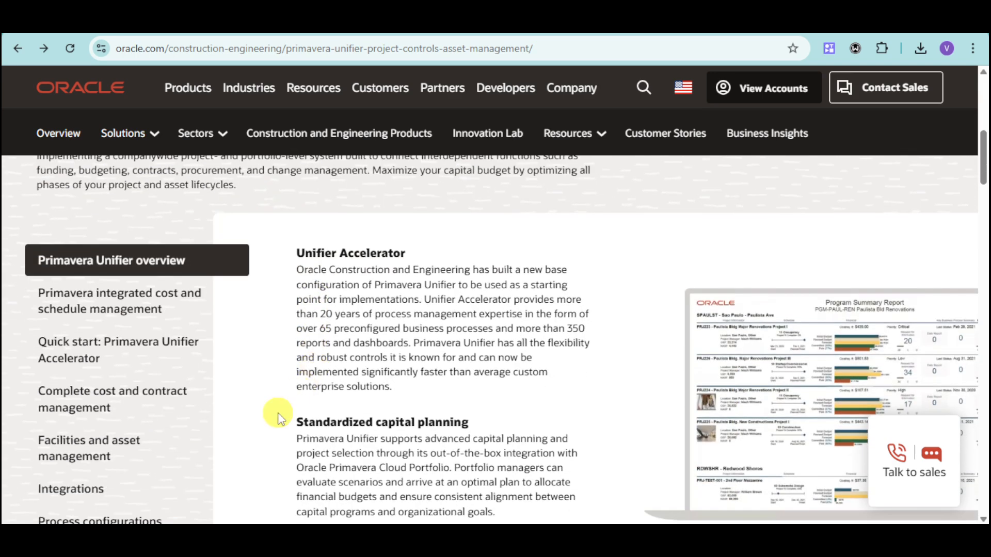
pyautogui.scroll(-3)
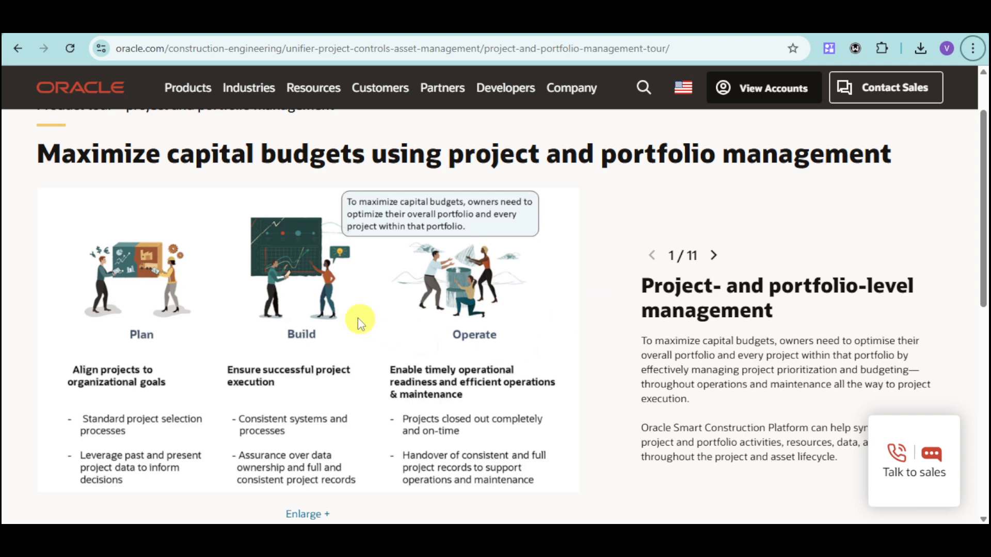
pyautogui.moveTo(117, 250)
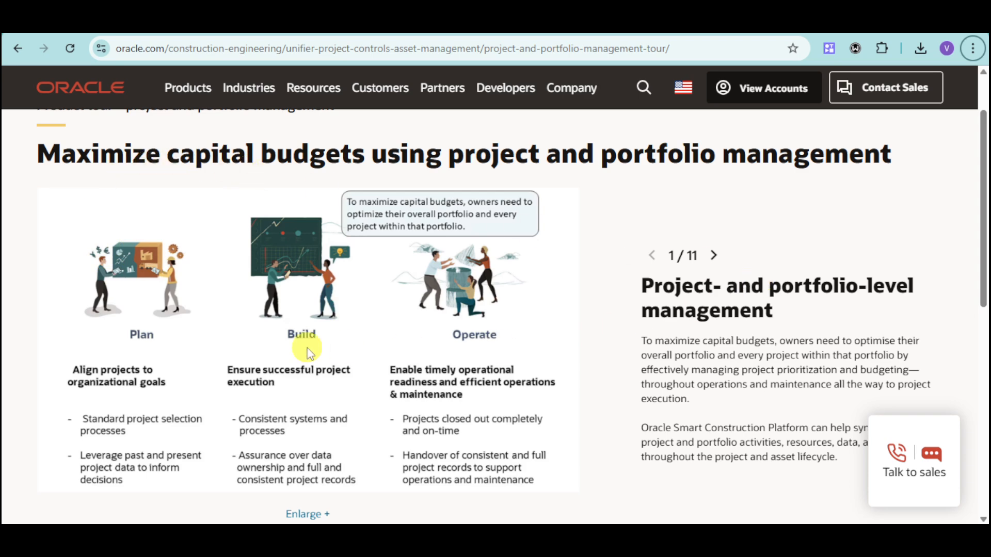
pyautogui.moveTo(166, 347)
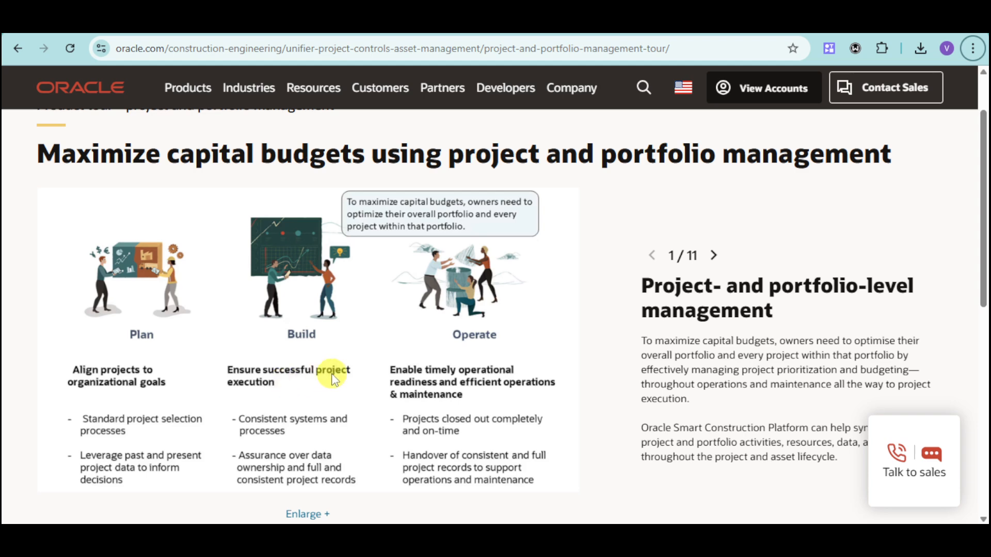
pyautogui.moveTo(402, 363)
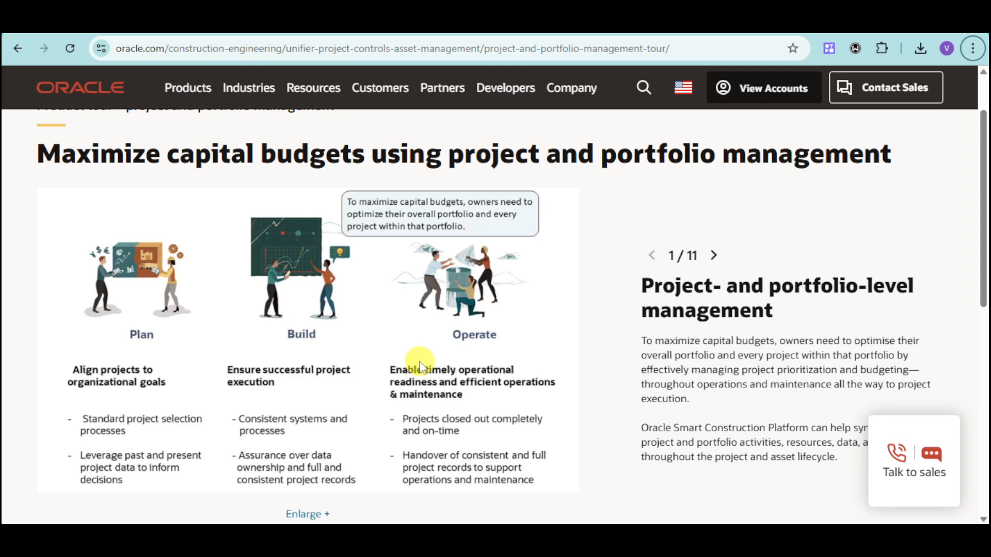
pyautogui.moveTo(717, 322)
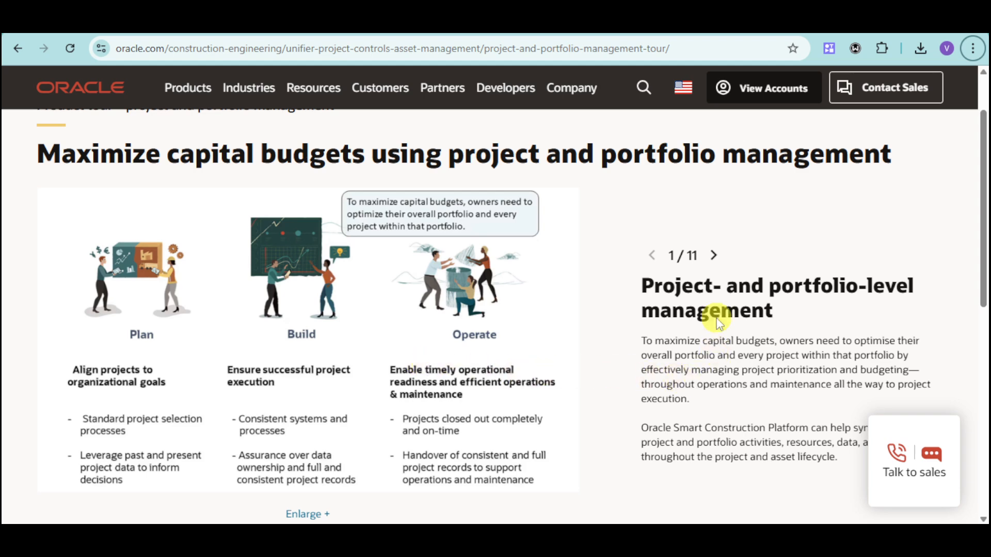
# Step: Advance the tour to slide 2 of 11, Project prioritization and selection, with the Project Comparison Report
pyautogui.click(715, 255)
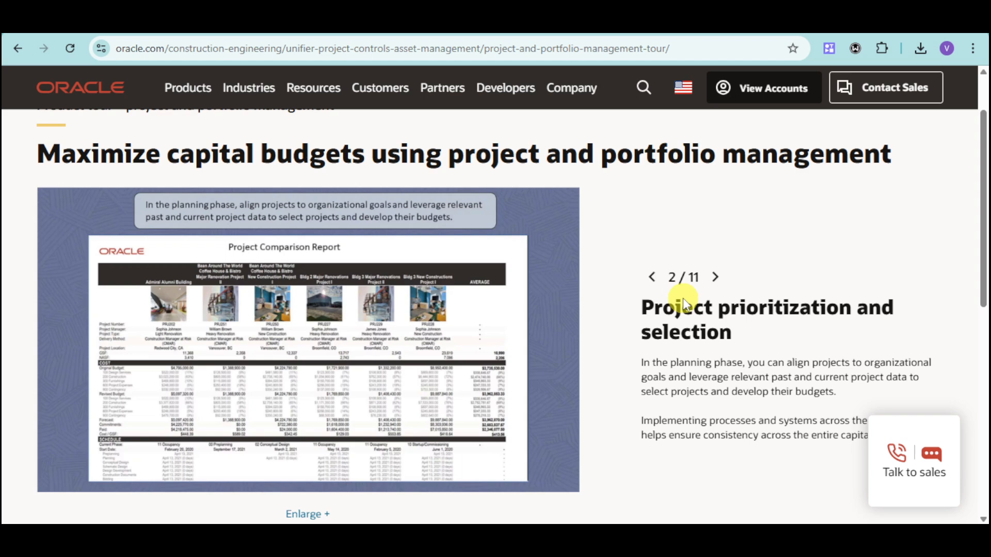
pyautogui.moveTo(622, 389)
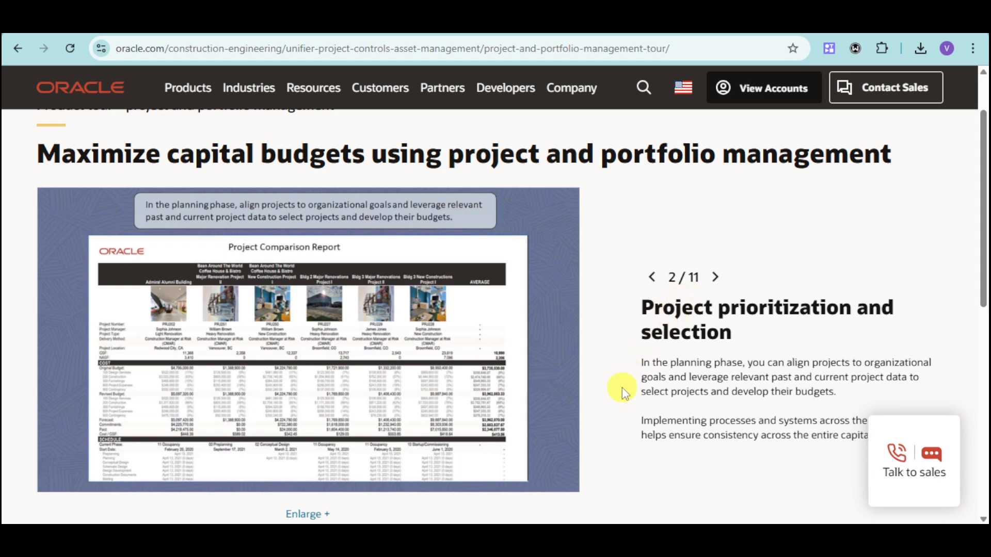
pyautogui.moveTo(454, 384)
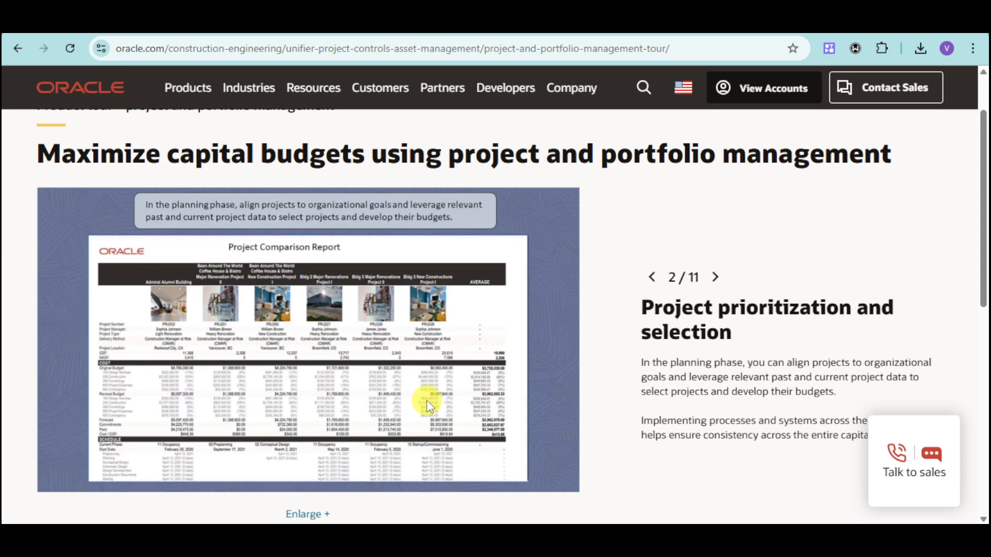
pyautogui.scroll(-3)
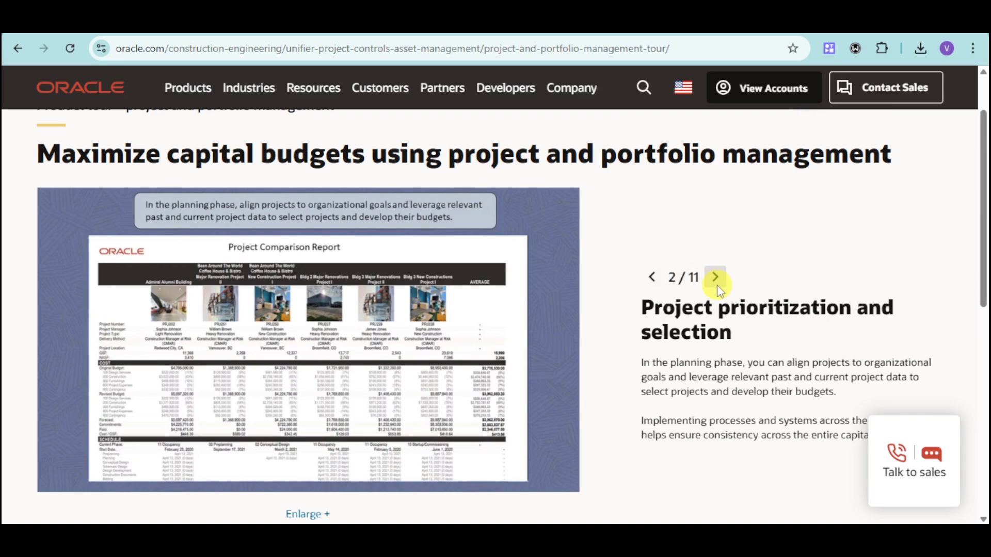
# Step: Advance the tour to slide 3 of 11, 'Get your project up and running'
pyautogui.click(714, 276)
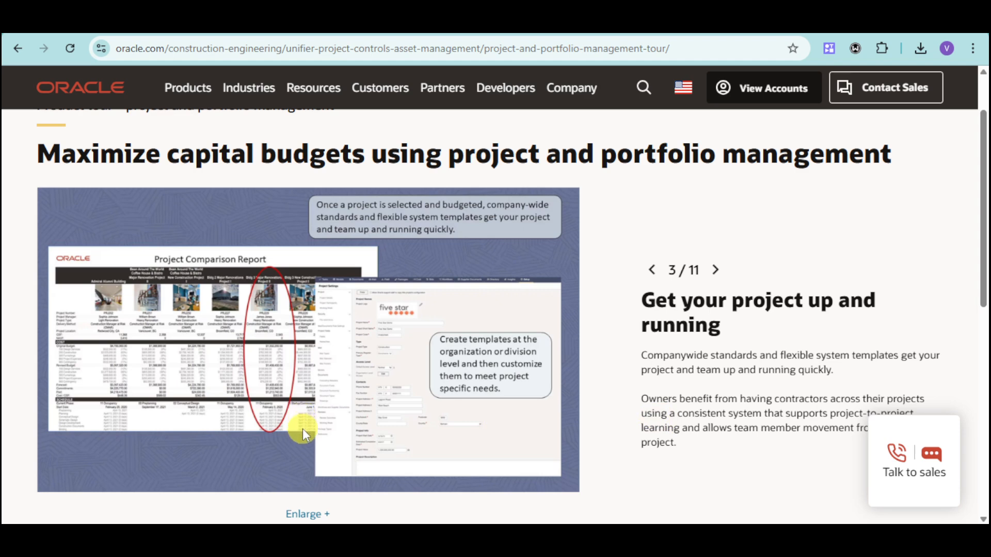
pyautogui.moveTo(304, 435)
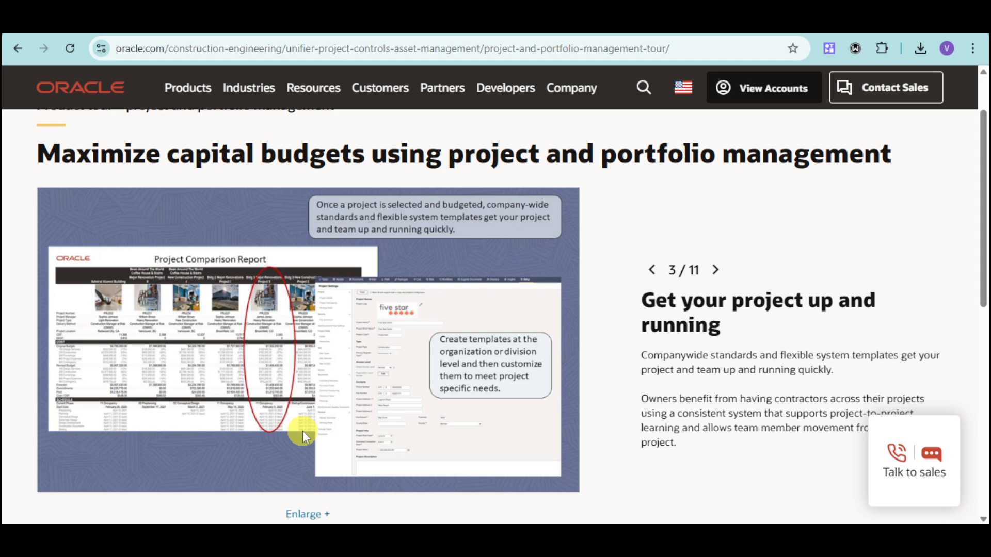
pyautogui.moveTo(309, 433)
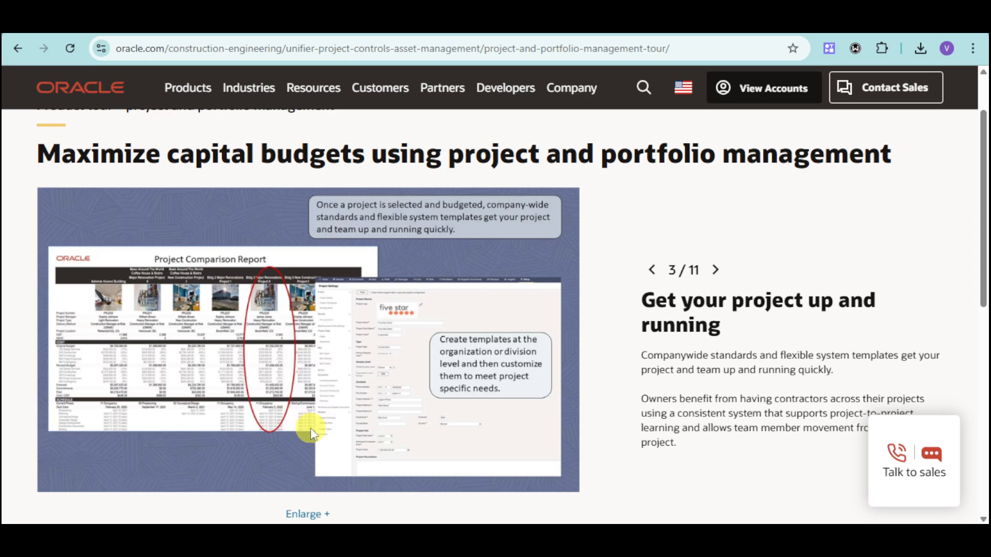
pyautogui.scroll(-3)
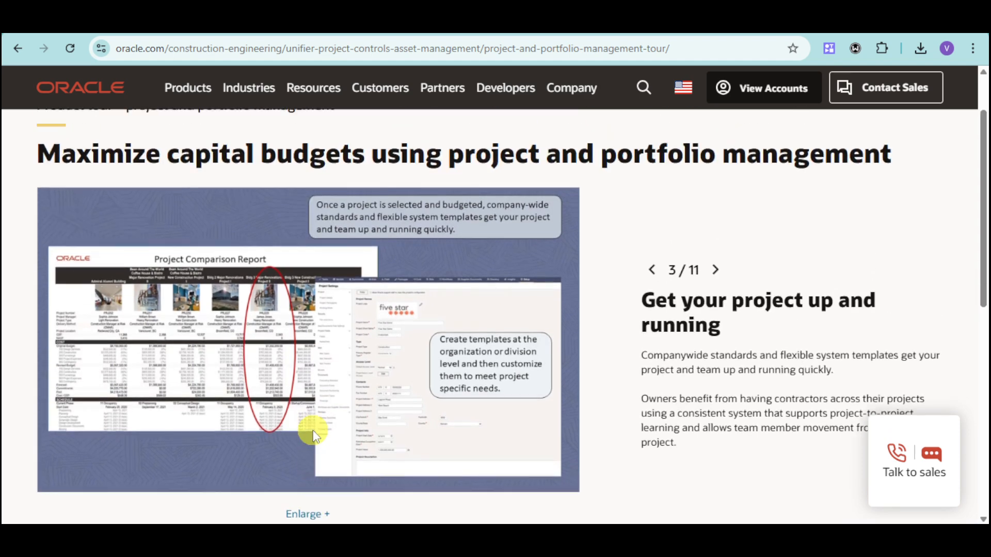
# Step: Advance the carousel toward the WF-000095 Technical Document Approval workflow slide
pyautogui.click(714, 269)
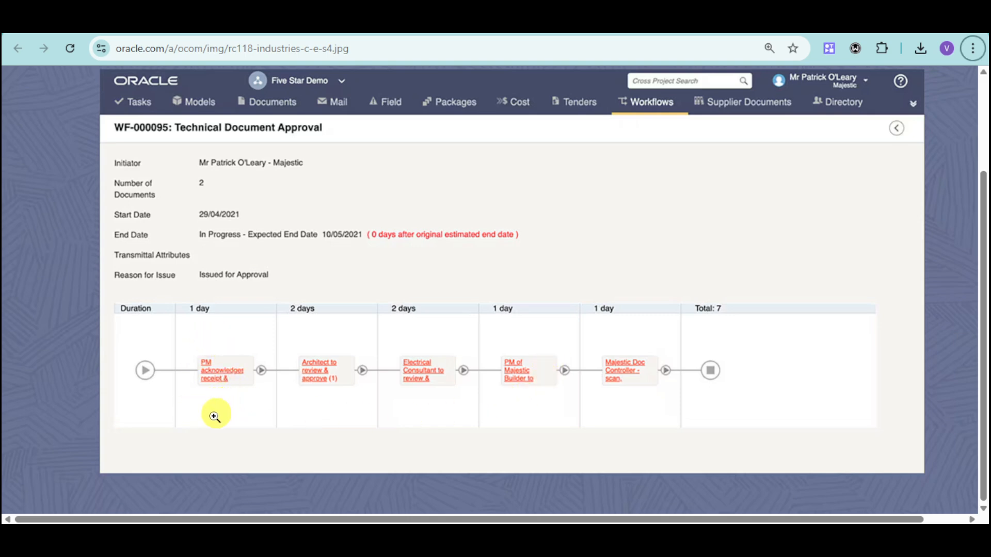
pyautogui.moveTo(234, 410)
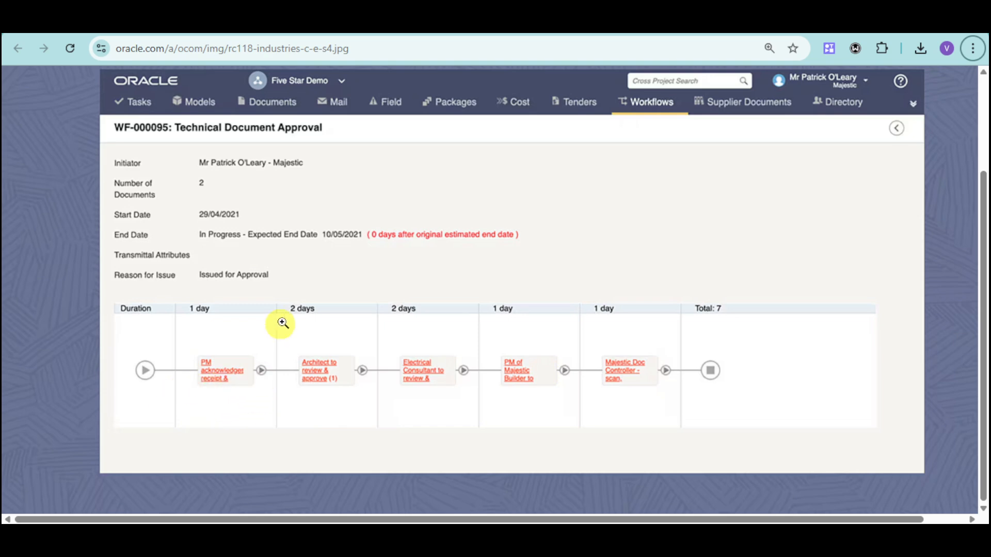
pyautogui.moveTo(333, 407)
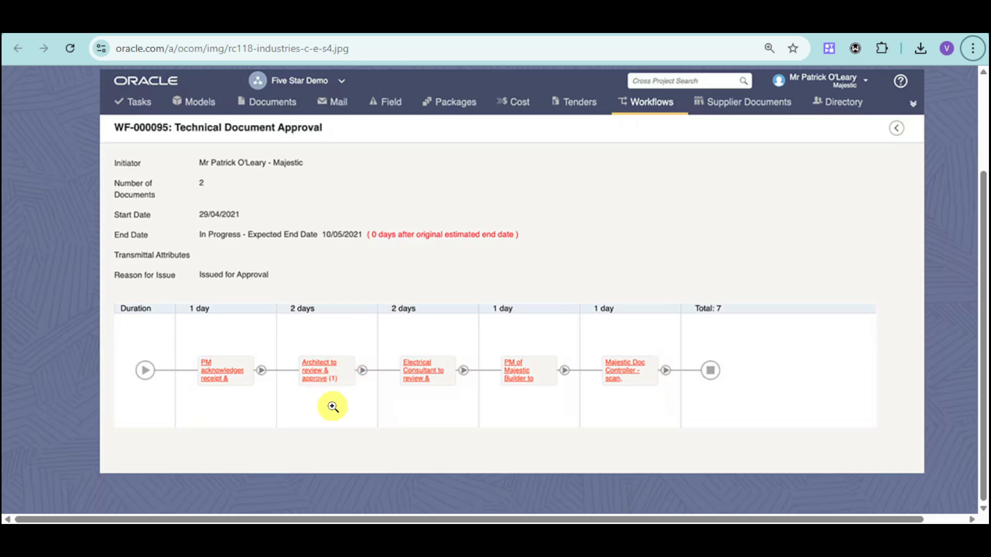
pyautogui.moveTo(433, 408)
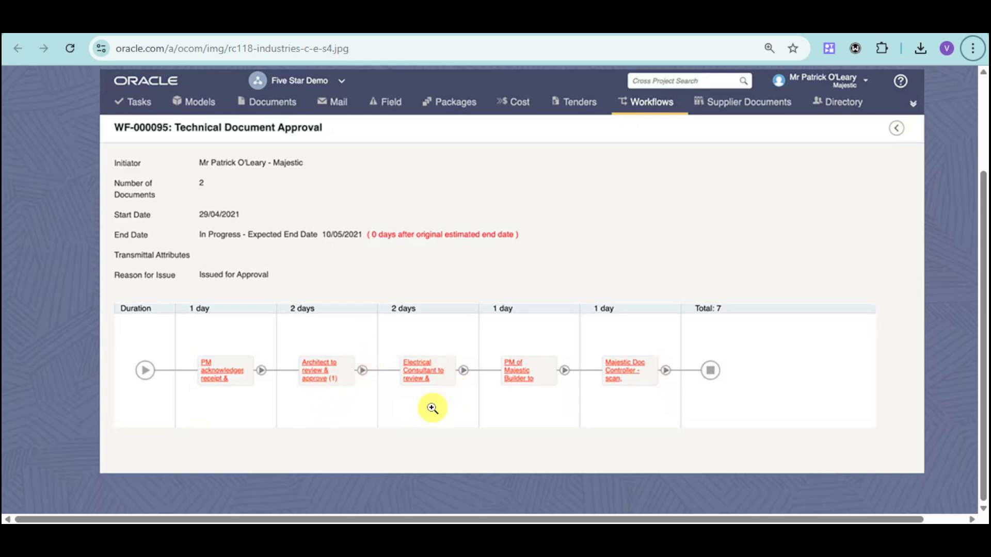
pyautogui.moveTo(434, 399)
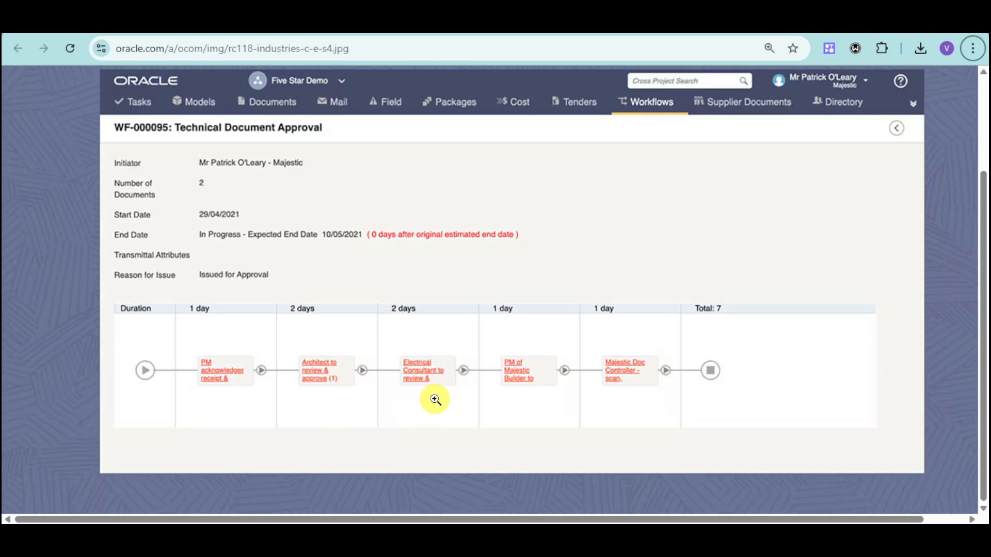
pyautogui.moveTo(563, 404)
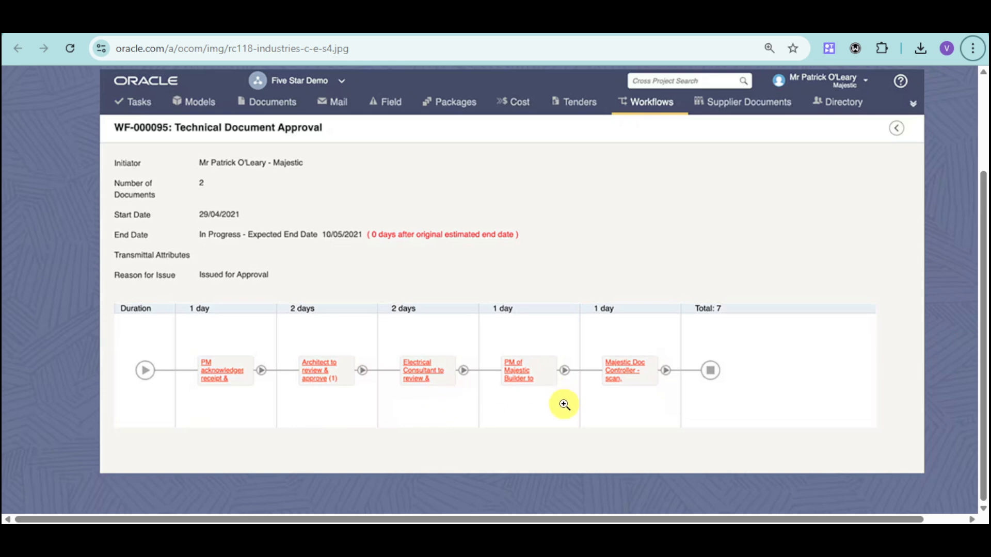
pyautogui.moveTo(550, 410)
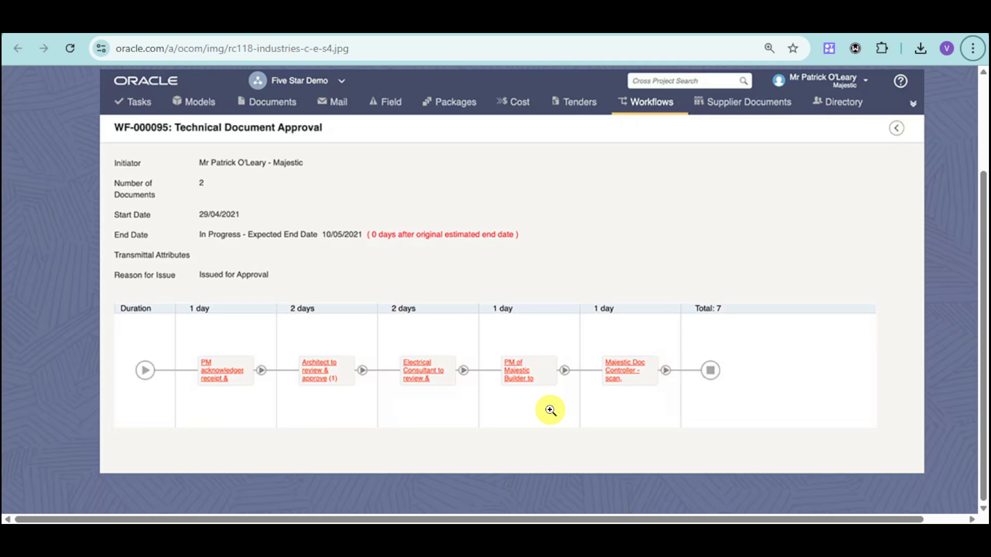
pyautogui.moveTo(664, 410)
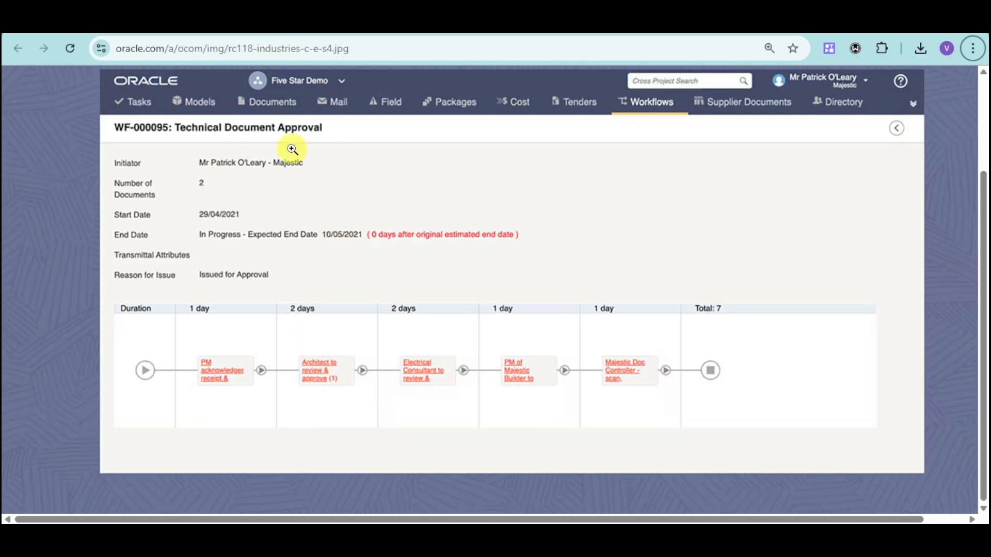
pyautogui.moveTo(191, 223)
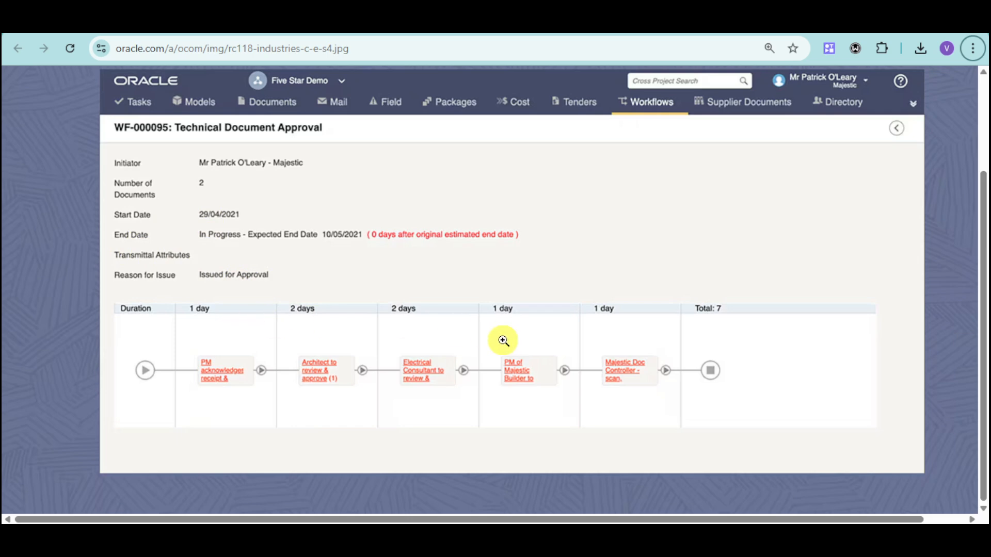
pyautogui.moveTo(497, 353)
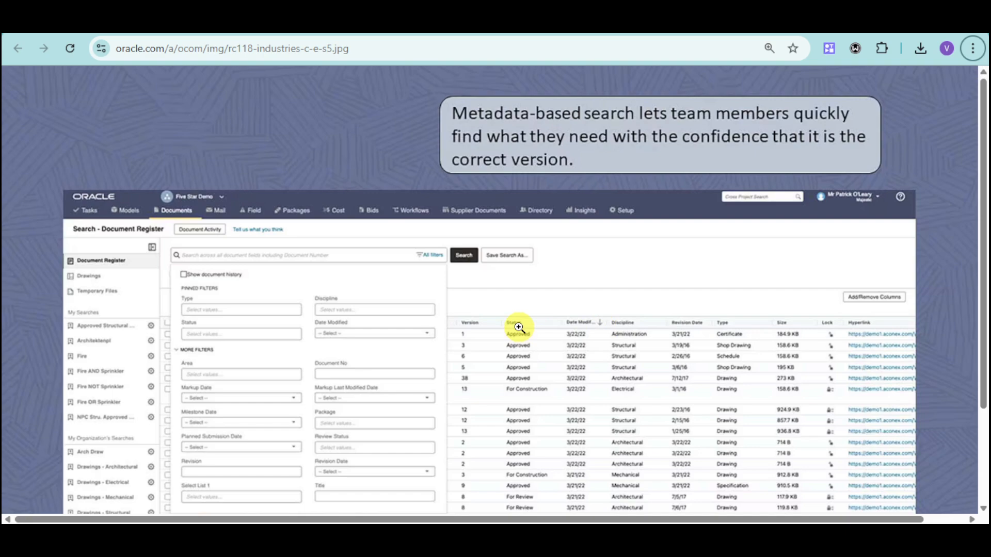
pyautogui.moveTo(496, 326)
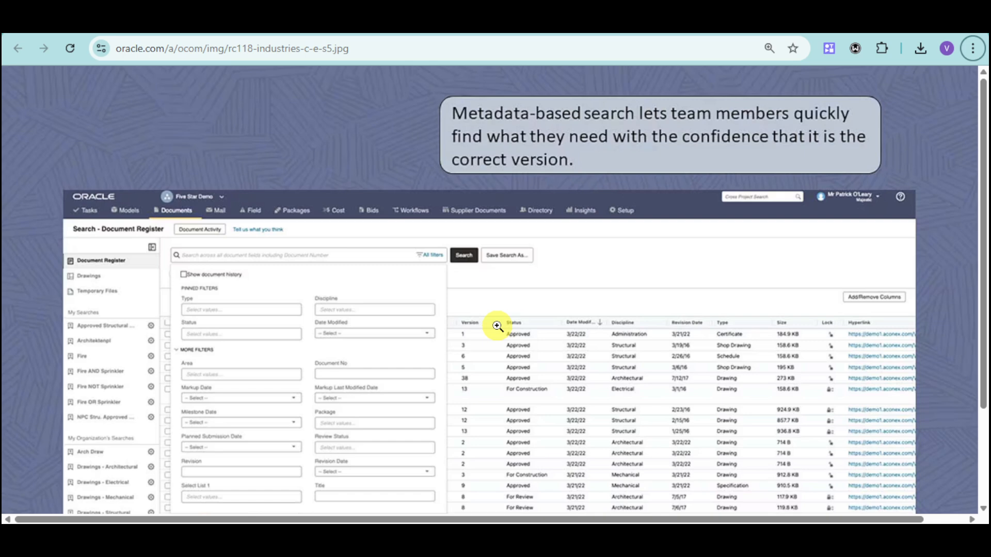
pyautogui.moveTo(464, 255)
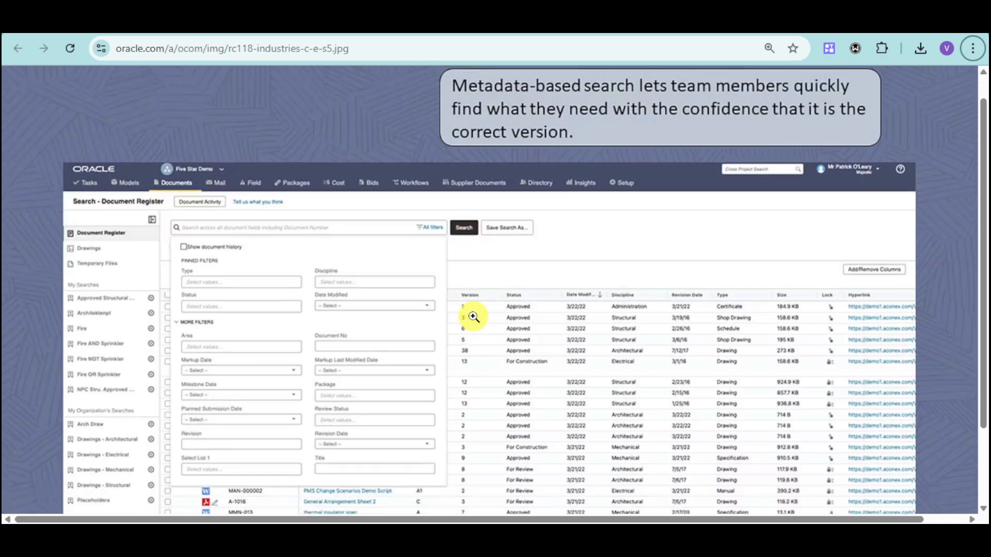
# Step: Scroll to the Search - Document Register screenshot slide with its pinned and extra filters
pyautogui.scroll(-3)
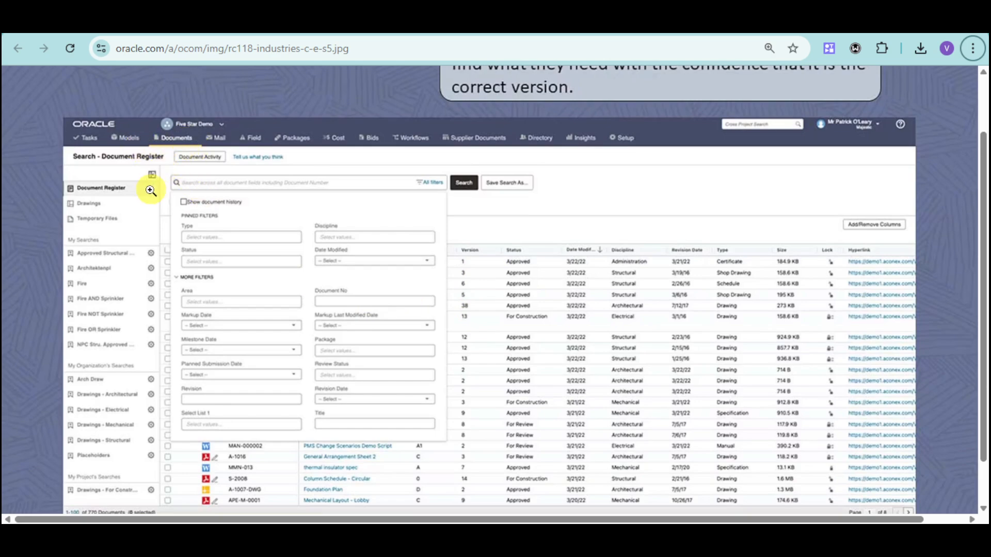
pyautogui.moveTo(199, 188)
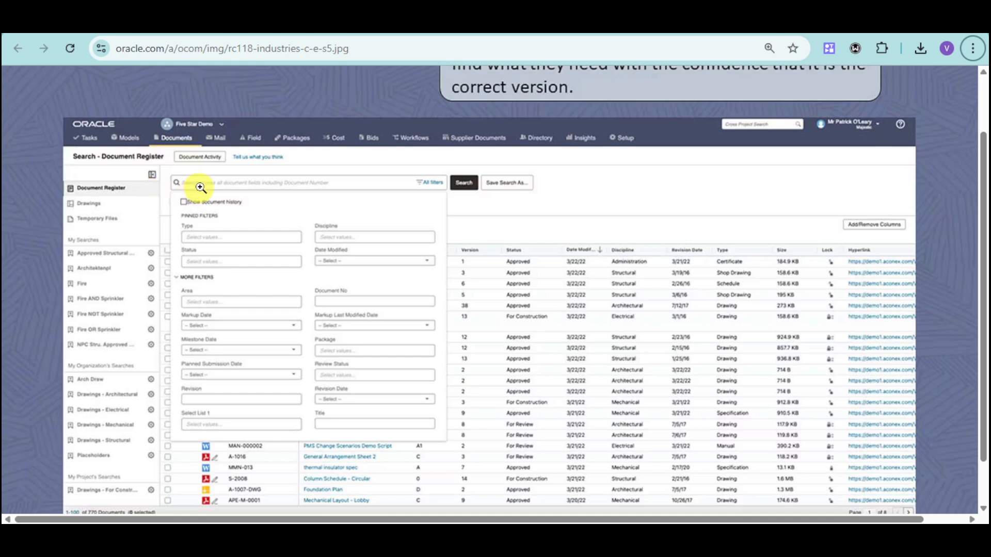
pyautogui.moveTo(288, 185)
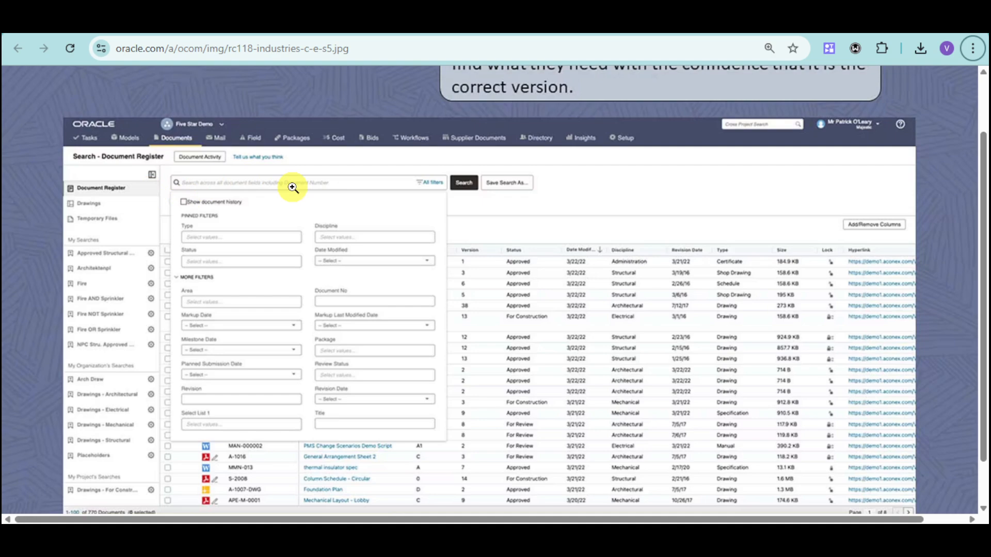
pyautogui.moveTo(261, 240)
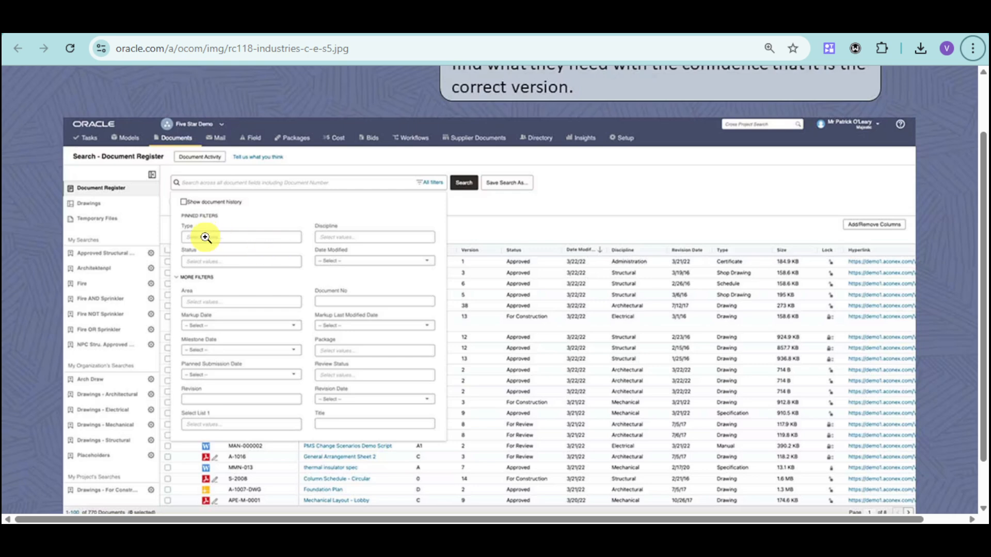
pyautogui.moveTo(421, 301)
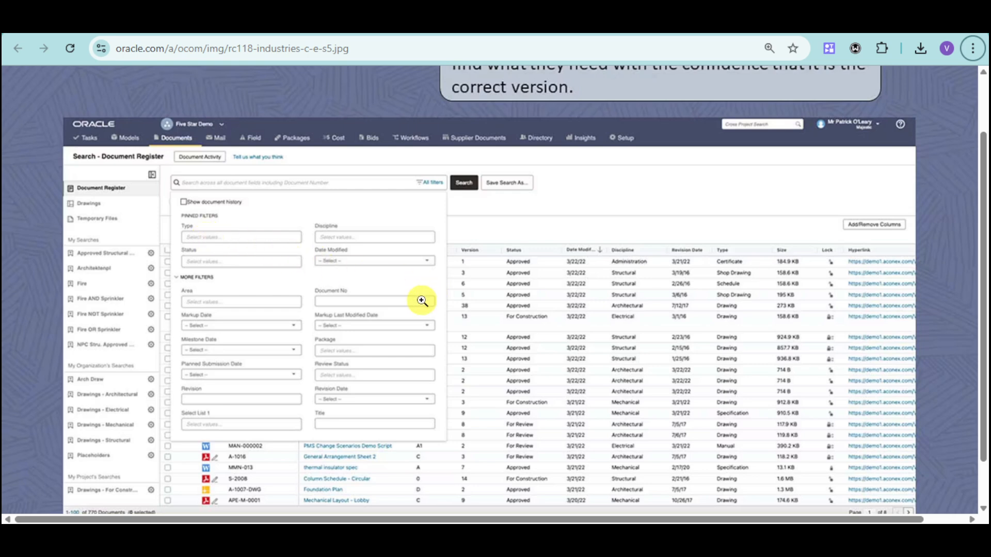
pyautogui.moveTo(634, 348)
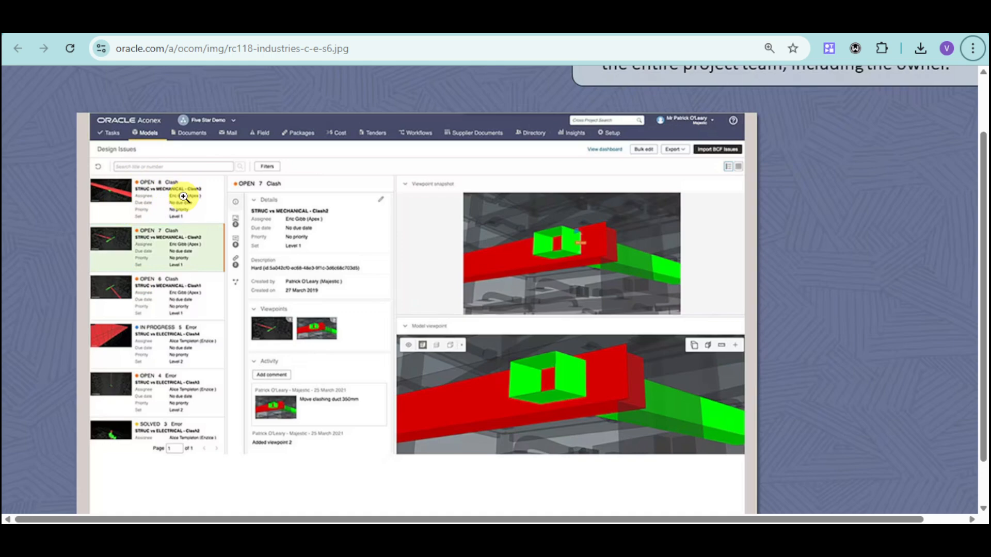
pyautogui.moveTo(176, 212)
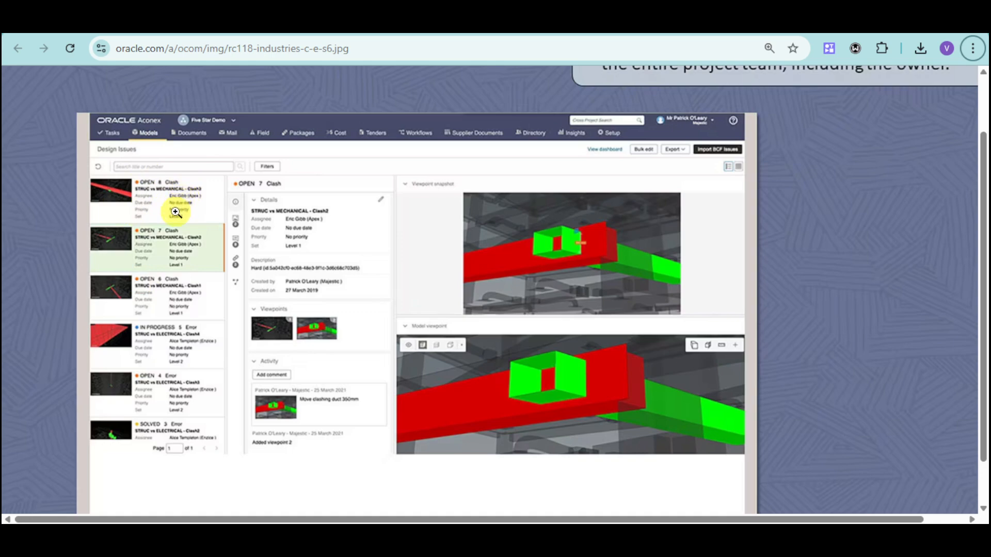
pyautogui.moveTo(883, 293)
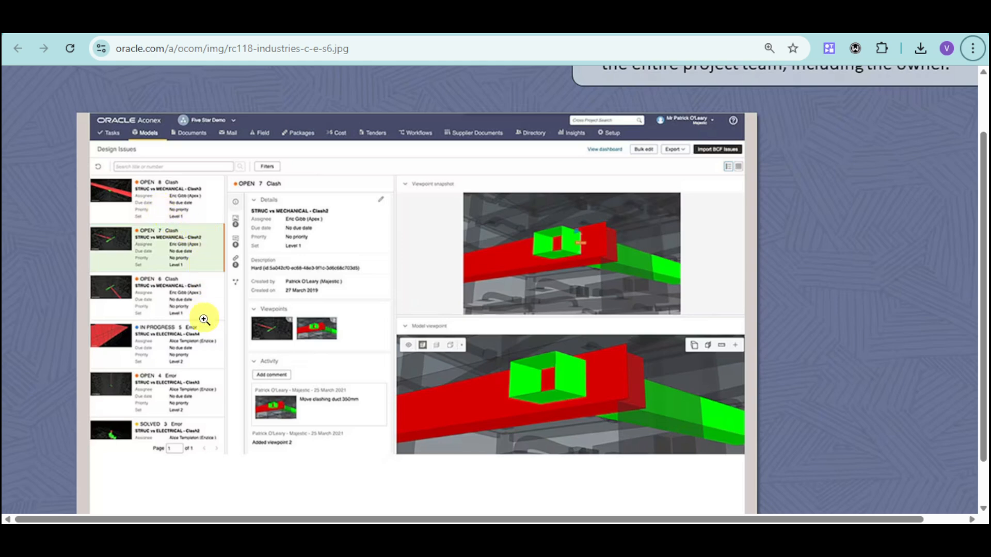
pyautogui.moveTo(182, 468)
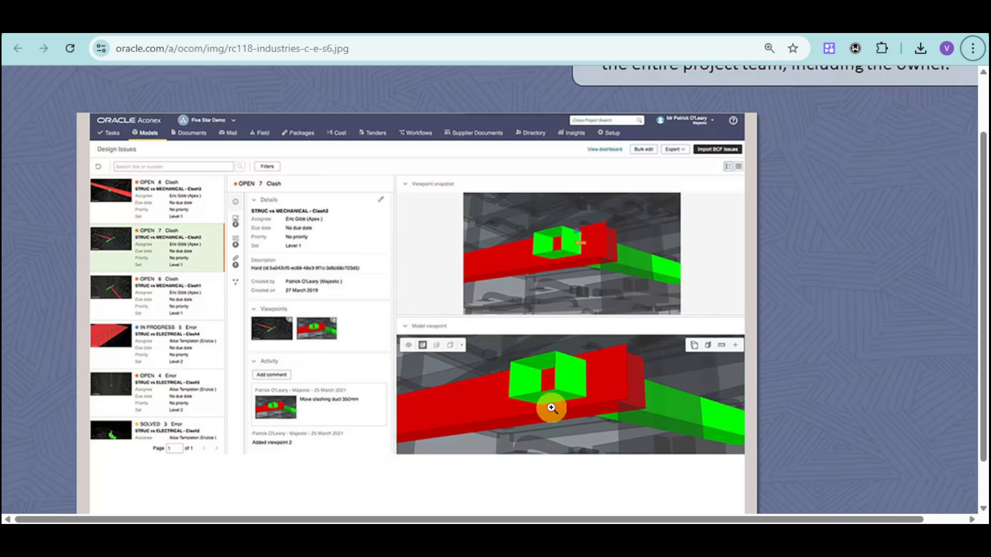
pyautogui.moveTo(587, 266)
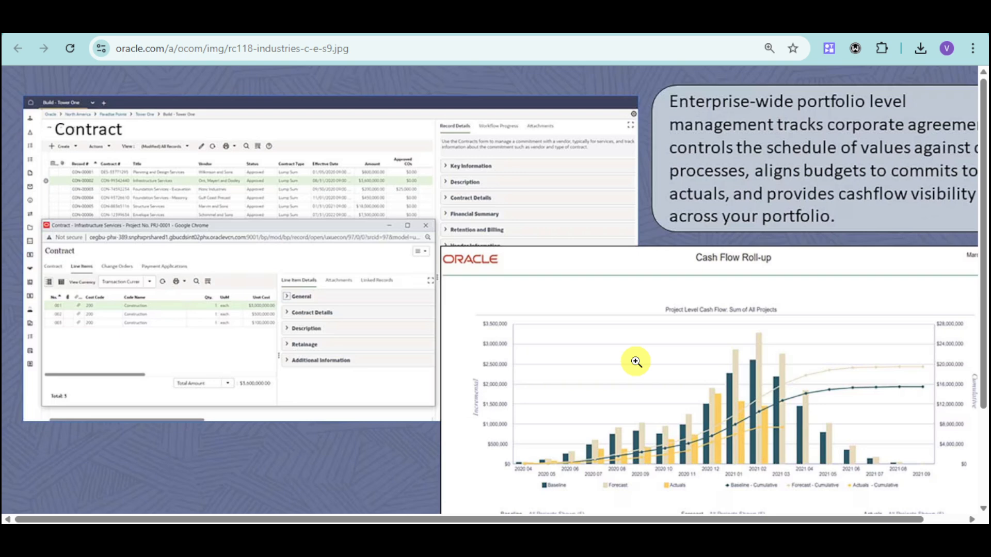
pyautogui.moveTo(553, 371)
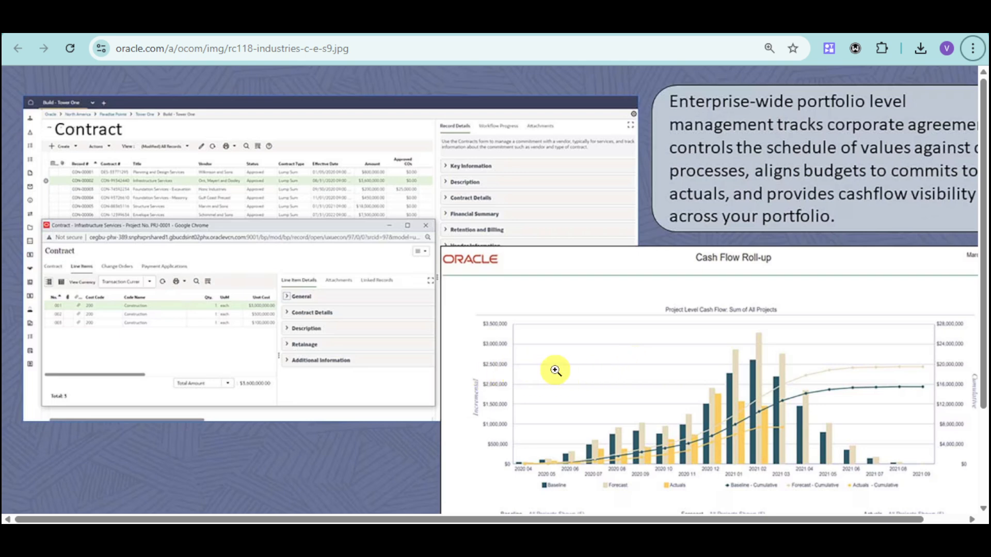
pyautogui.moveTo(465, 368)
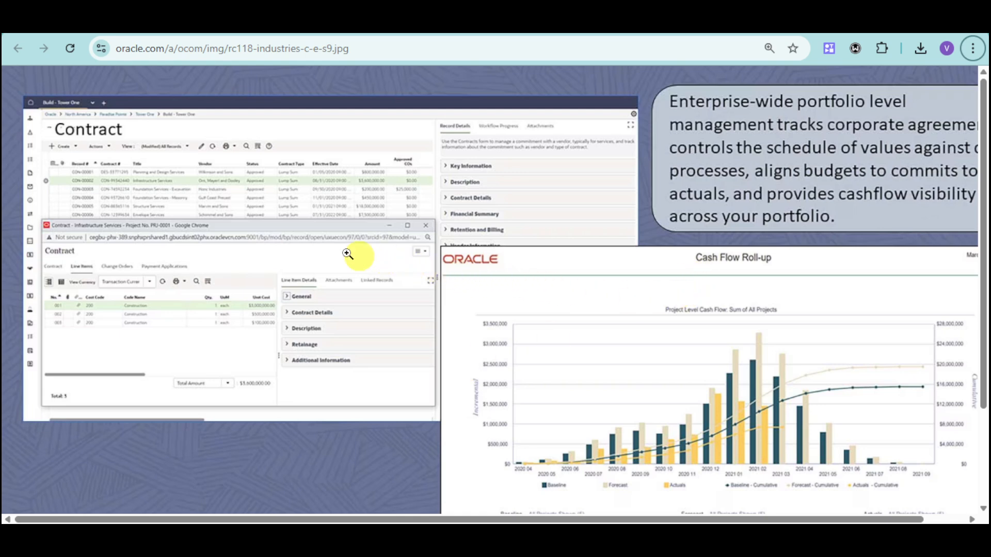
pyautogui.moveTo(107, 155)
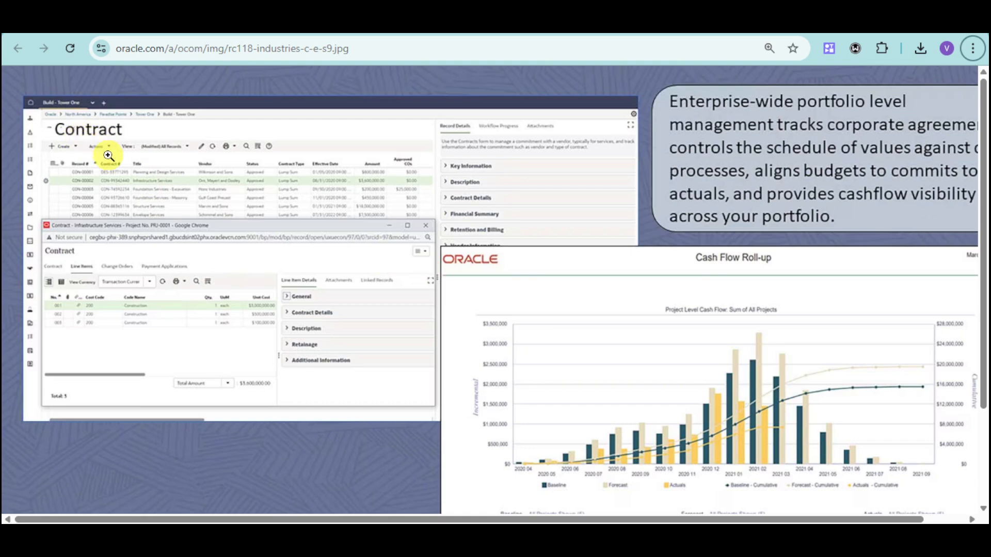
pyautogui.moveTo(831, 287)
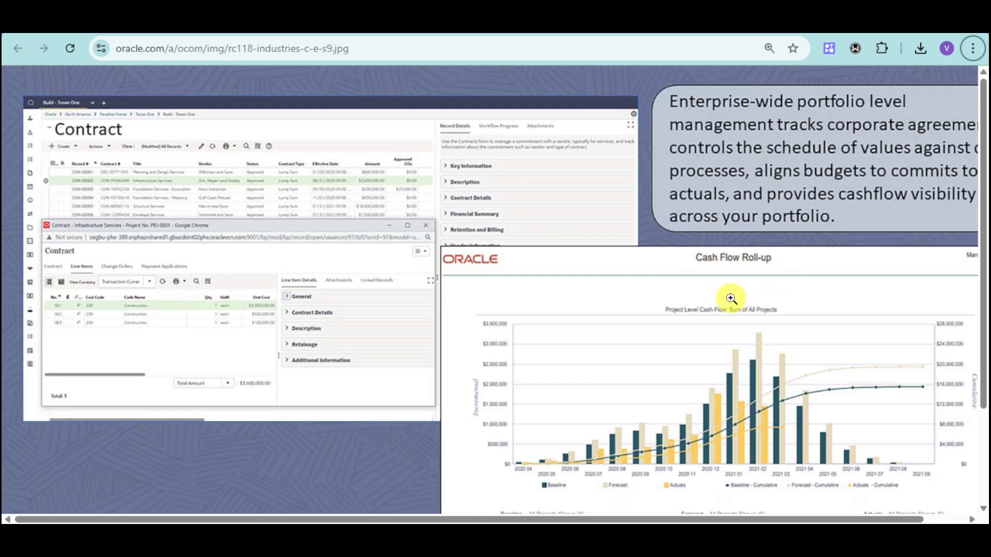
pyautogui.moveTo(838, 383)
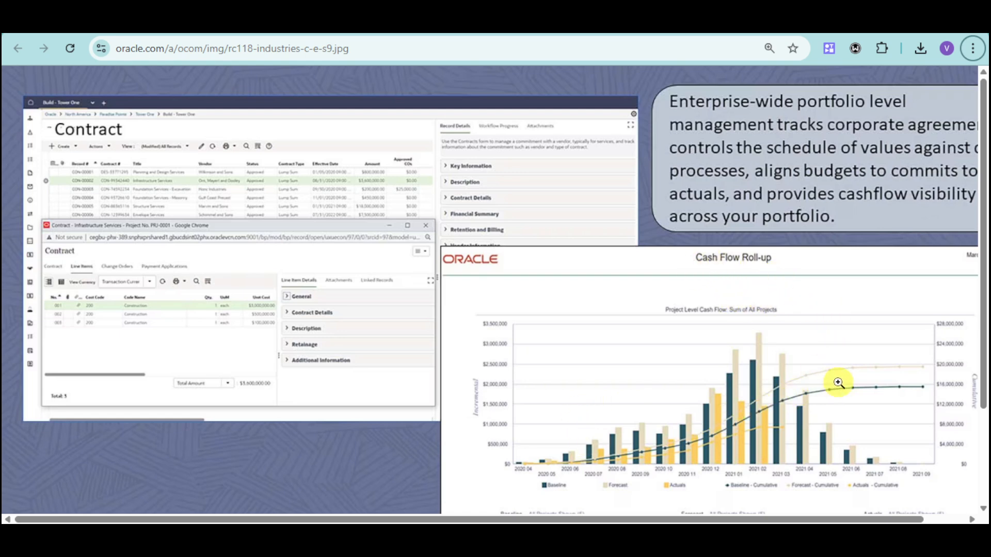
pyautogui.moveTo(616, 441)
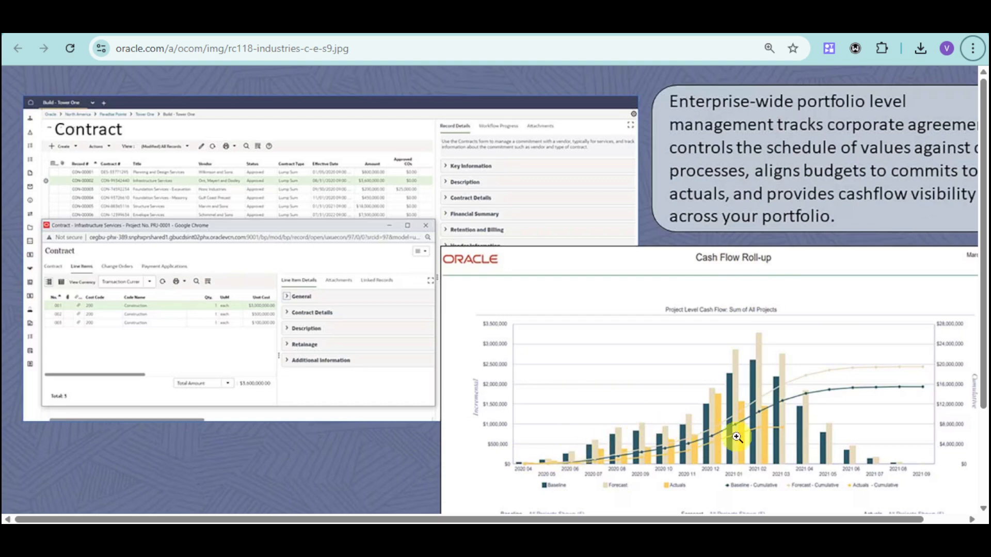
pyautogui.moveTo(829, 425)
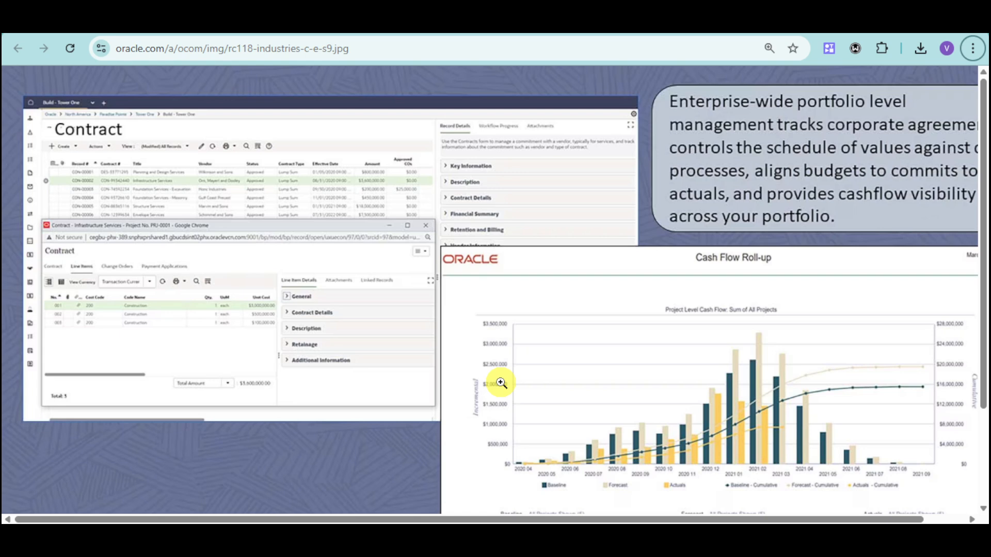
# Step: Advance to tour image s10, the Risk record's Response Actions screenshot
pyautogui.click(43, 48)
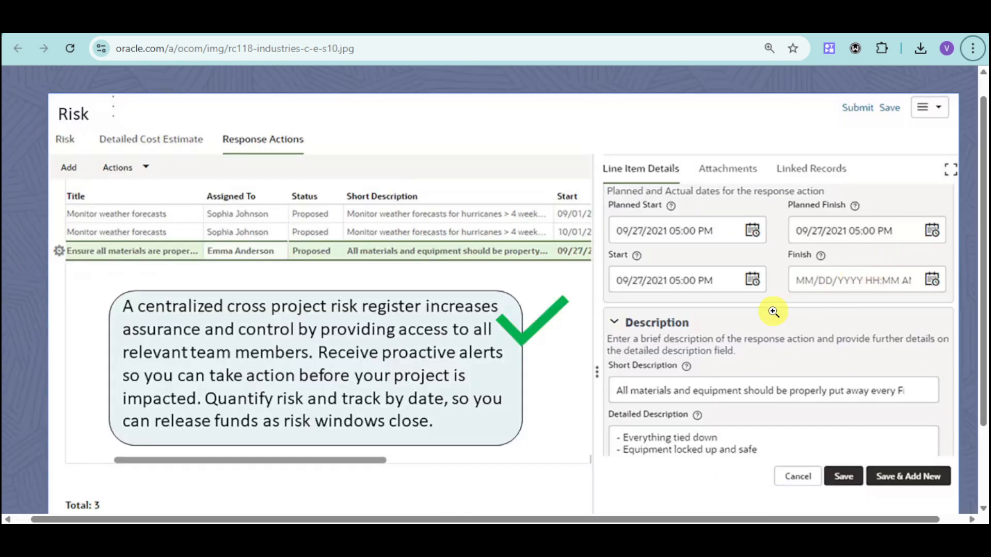
pyautogui.moveTo(433, 280)
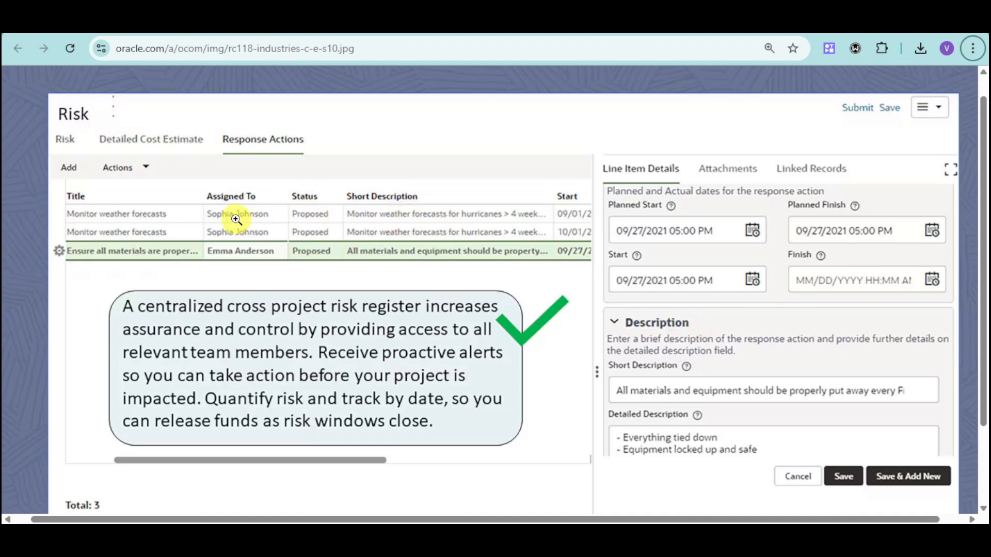
pyautogui.moveTo(163, 209)
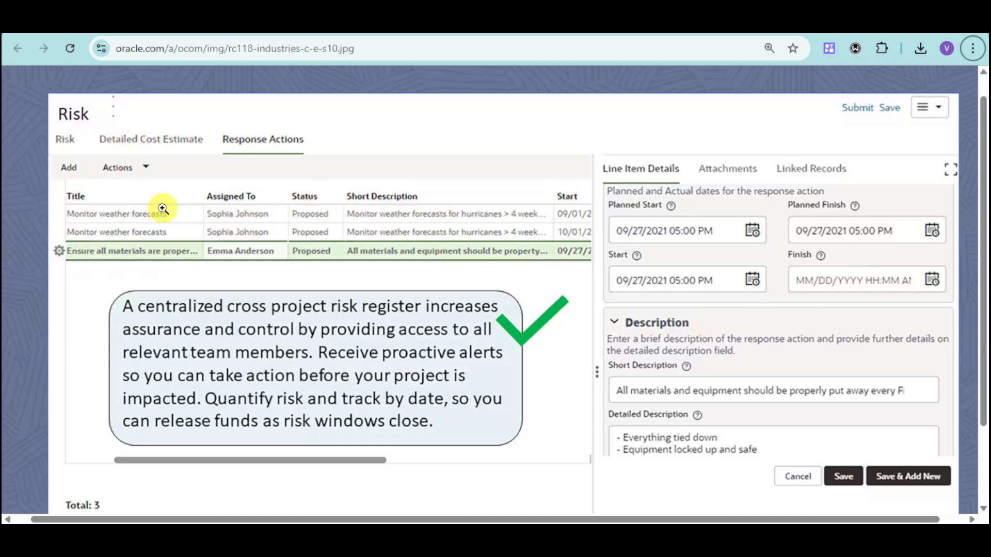
pyautogui.moveTo(273, 250)
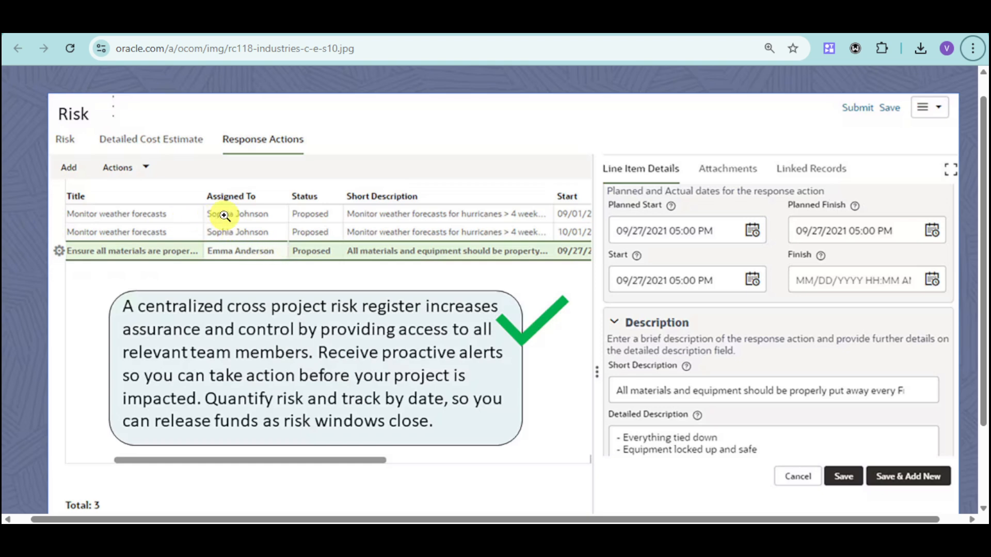
pyautogui.moveTo(555, 273)
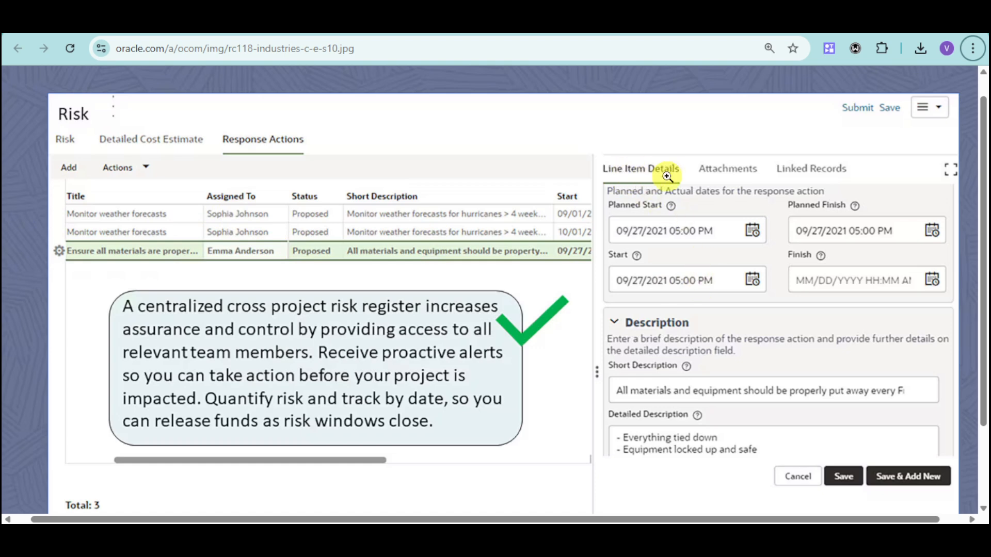
pyautogui.moveTo(753, 168)
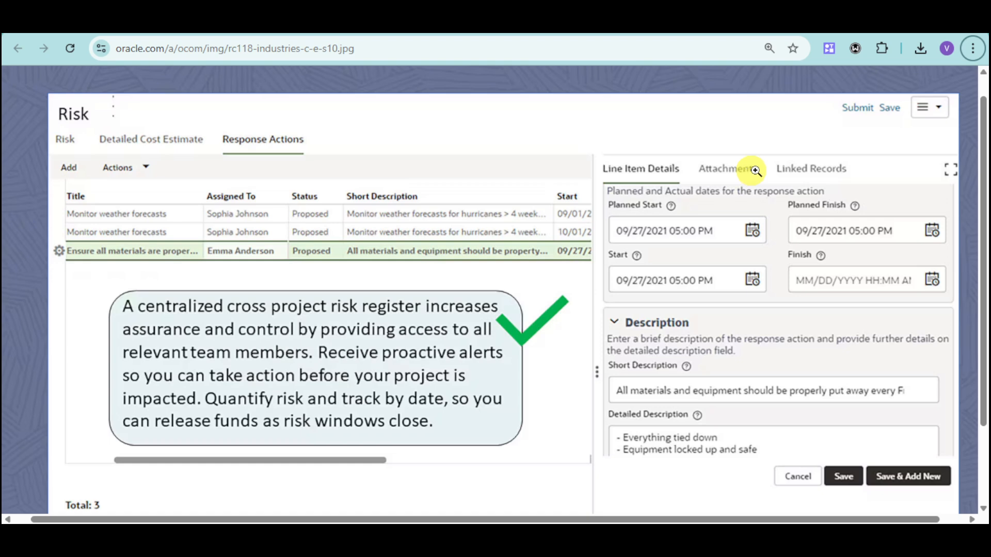
pyautogui.moveTo(745, 343)
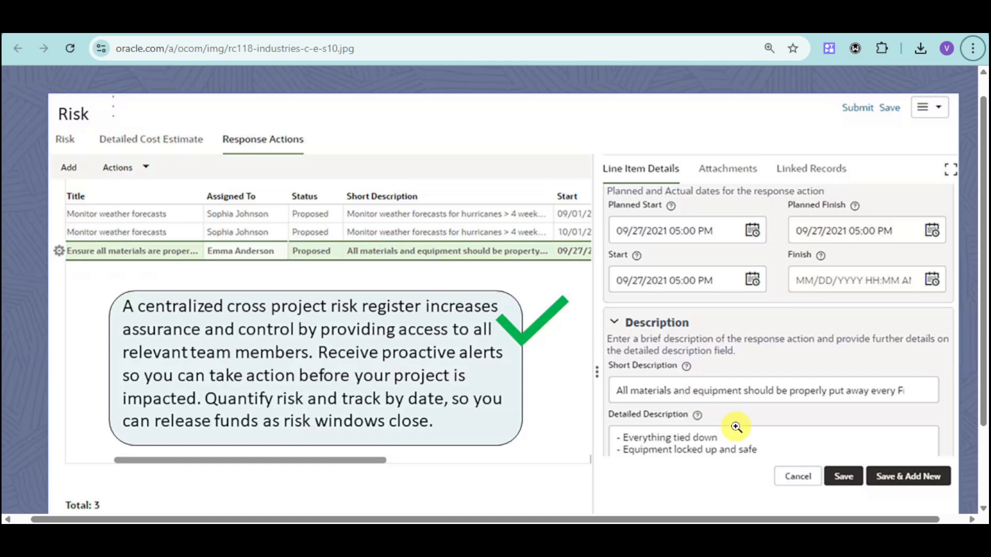
pyautogui.moveTo(731, 417)
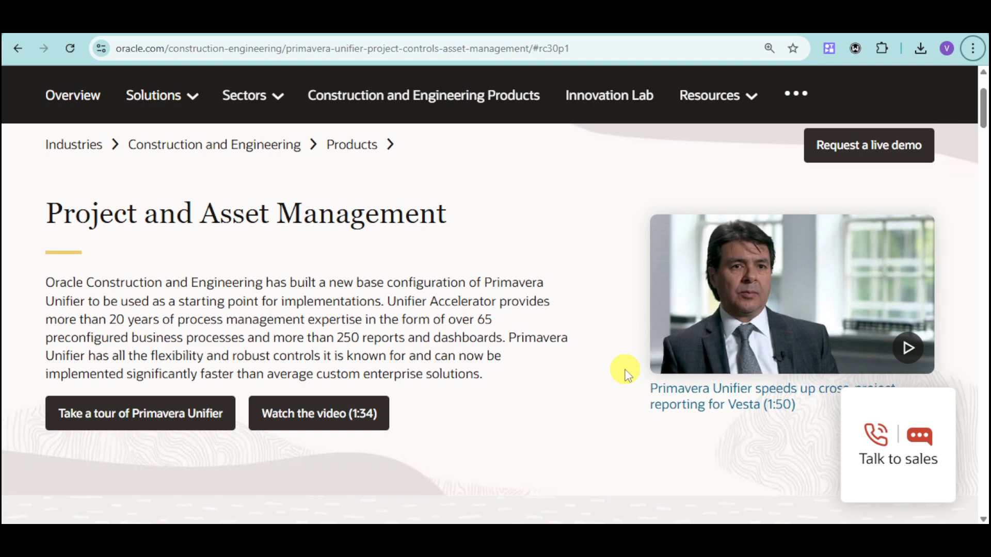
pyautogui.moveTo(663, 372)
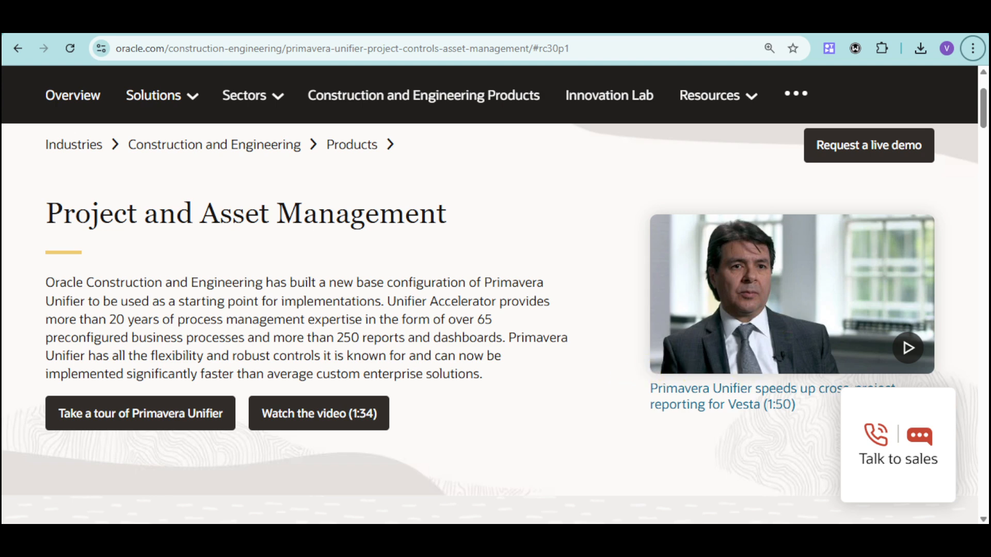
pyautogui.moveTo(530, 434)
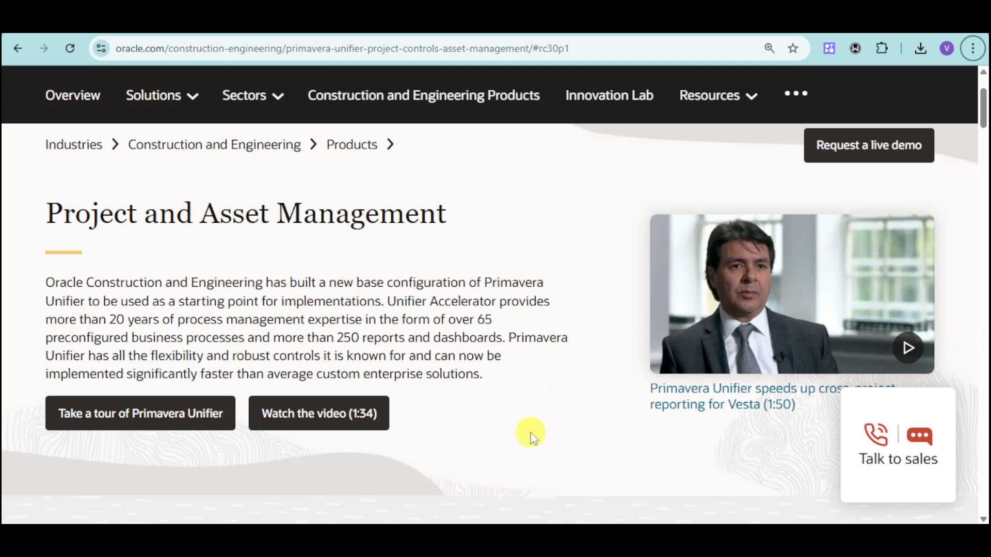